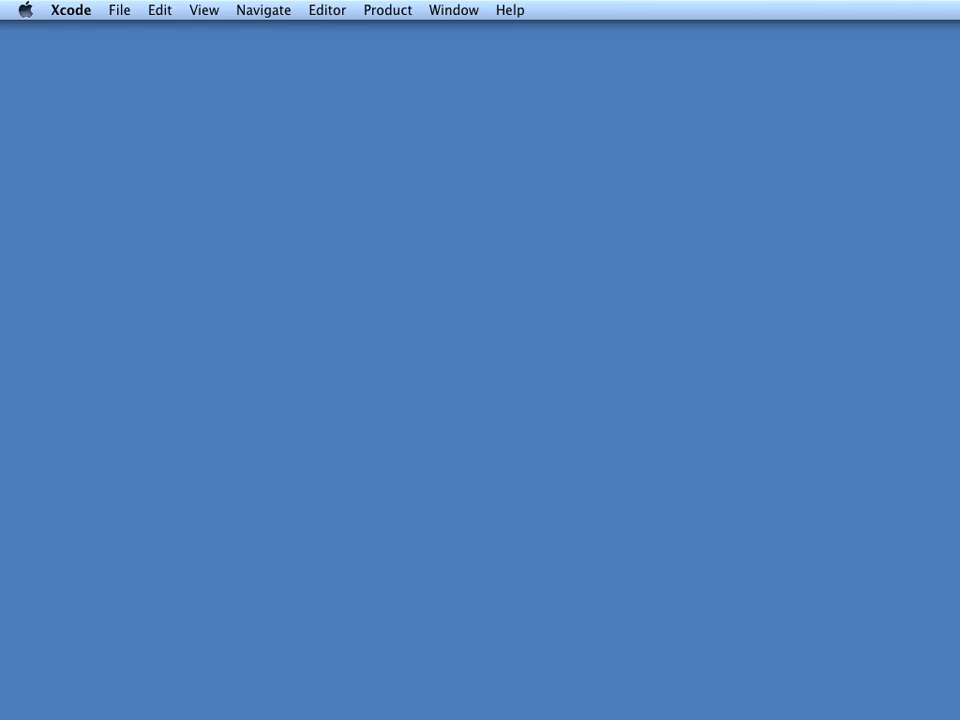
Step: Start a new project from the File menu to reach the template chooser
left_click(120, 10)
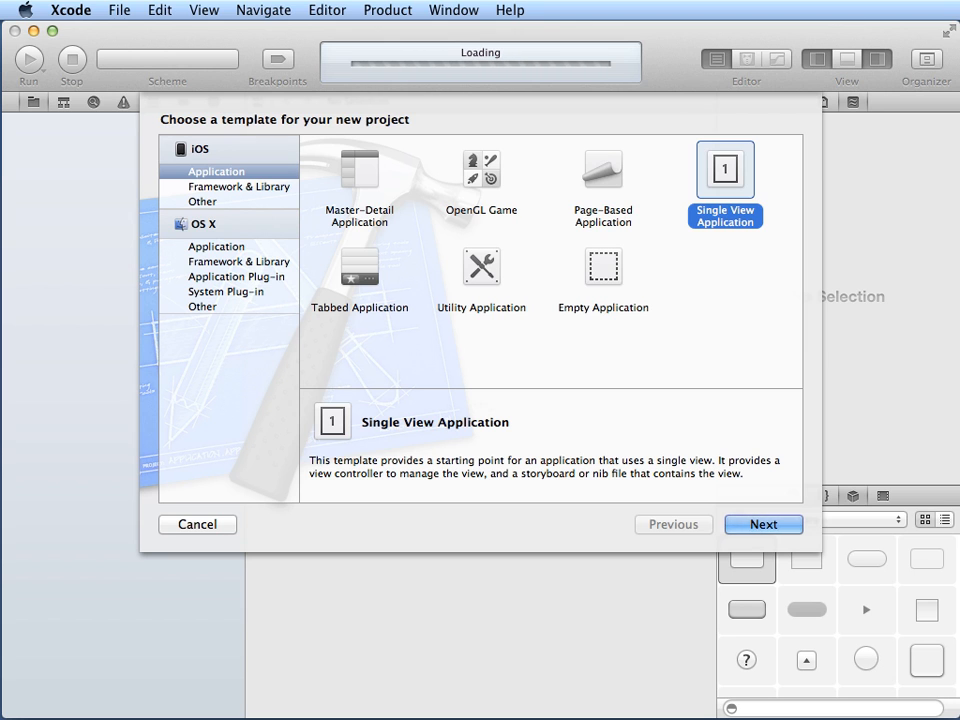
Step: Create the project named SampleProperties and save it in the iOS folder
left_click(764, 524)
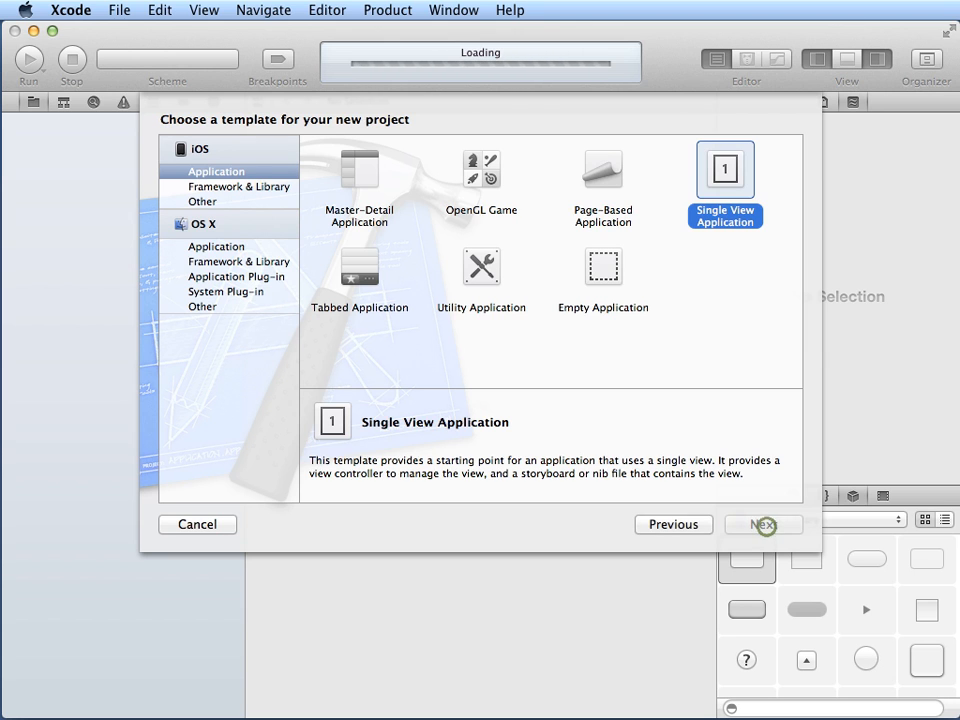
left_click(764, 524)
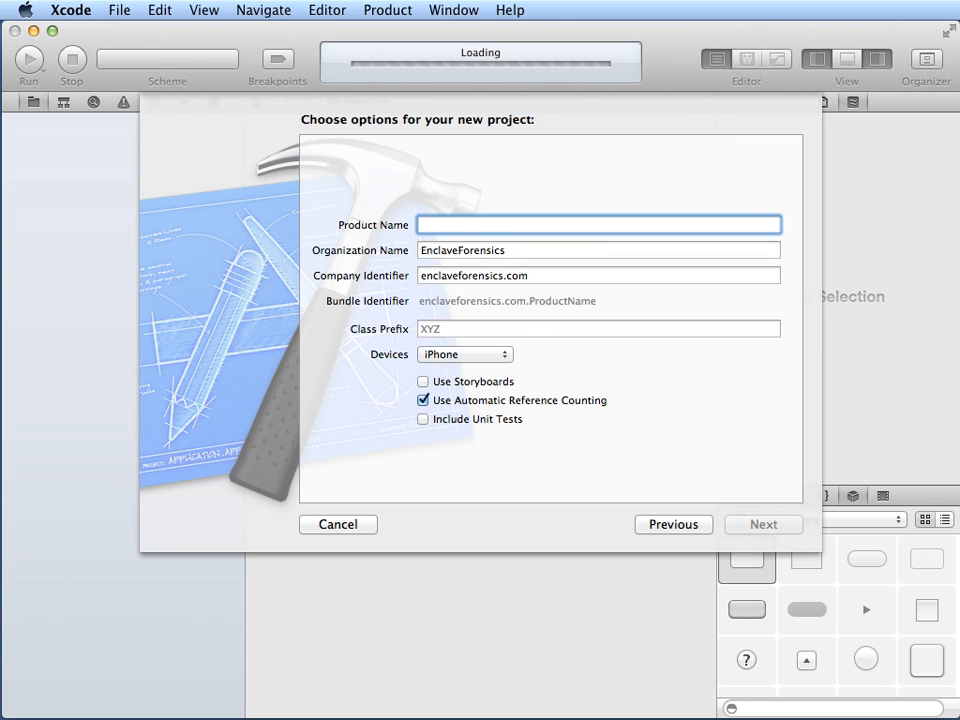
type("SampleProperties")
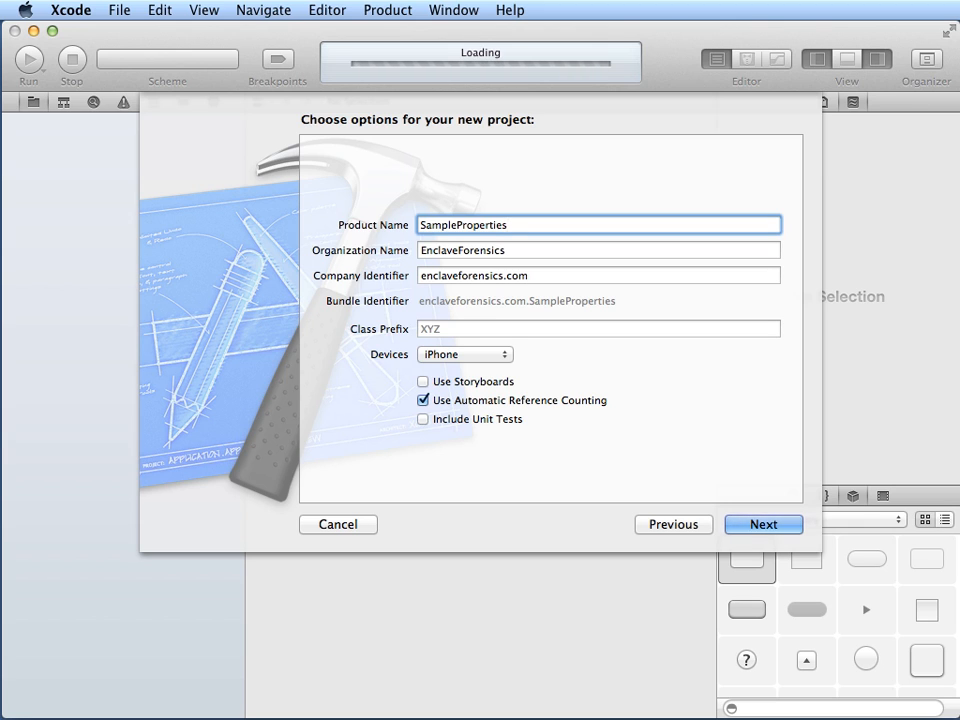
left_click(764, 524)
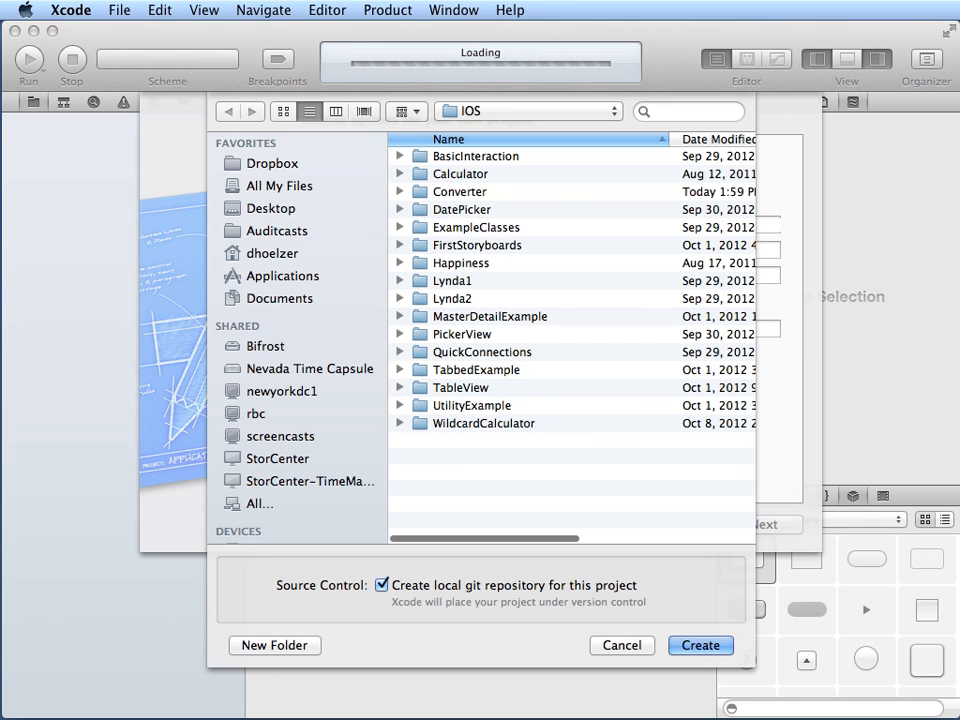
left_click(700, 644)
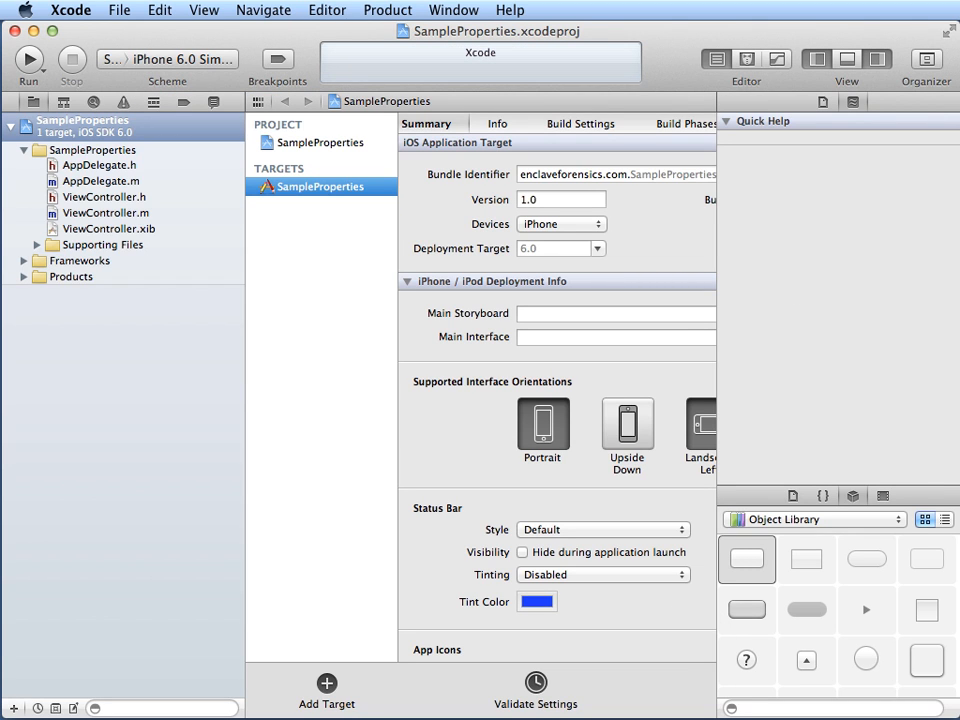
Step: Open ViewController.xib and scroll the Object Library to find a Label
left_click(110, 228)
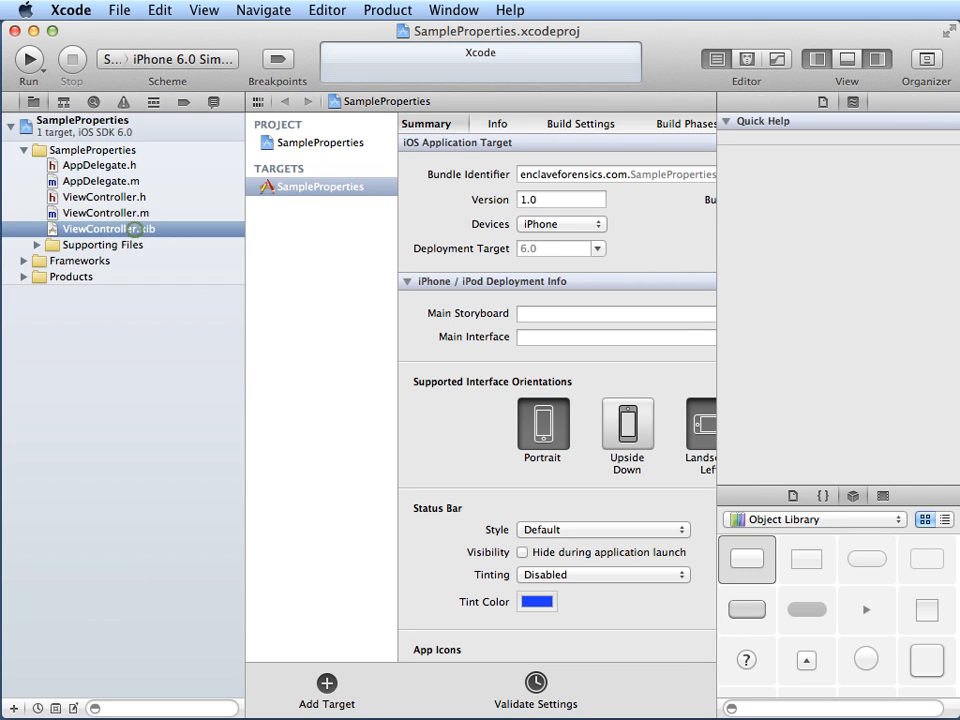
left_click(110, 228)
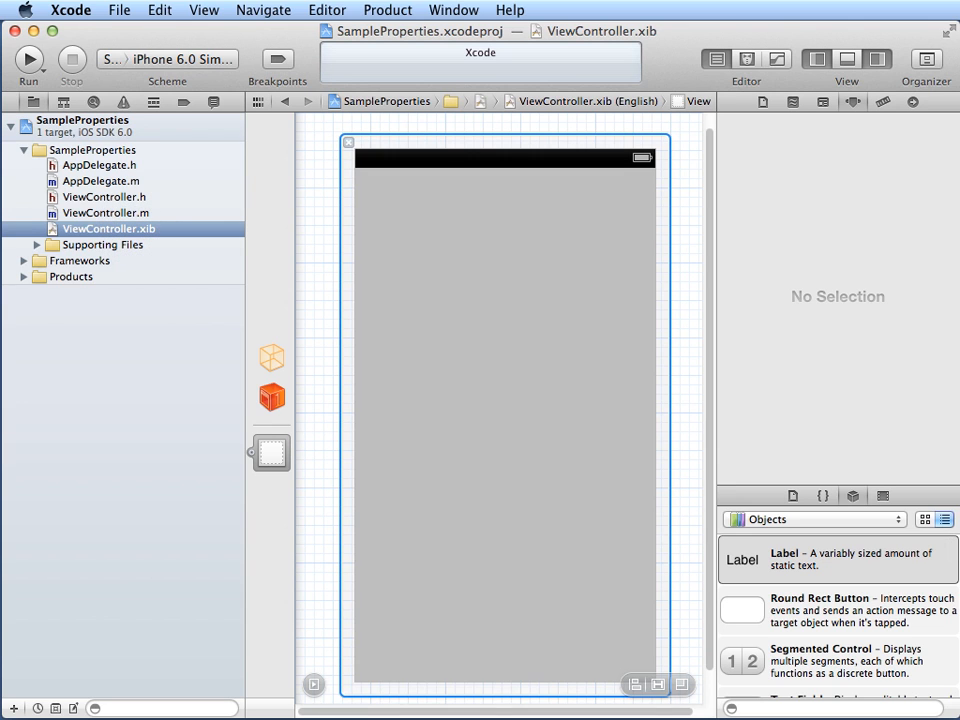
scroll("down", 3)
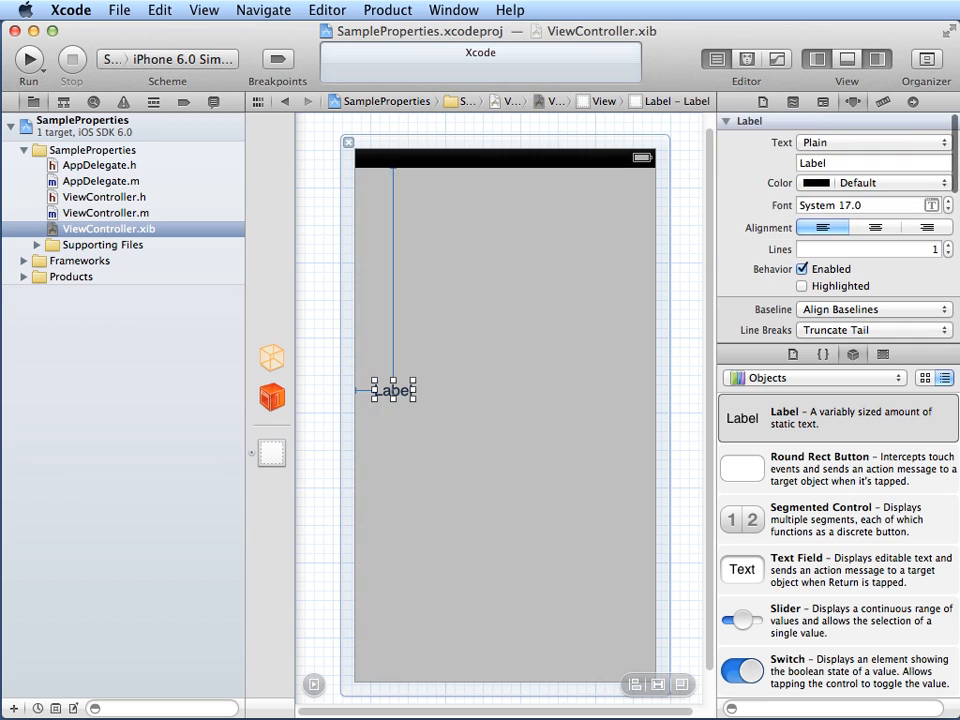
Step: Rename the label Decimal Value and place a text field to its right
type("Decvi")
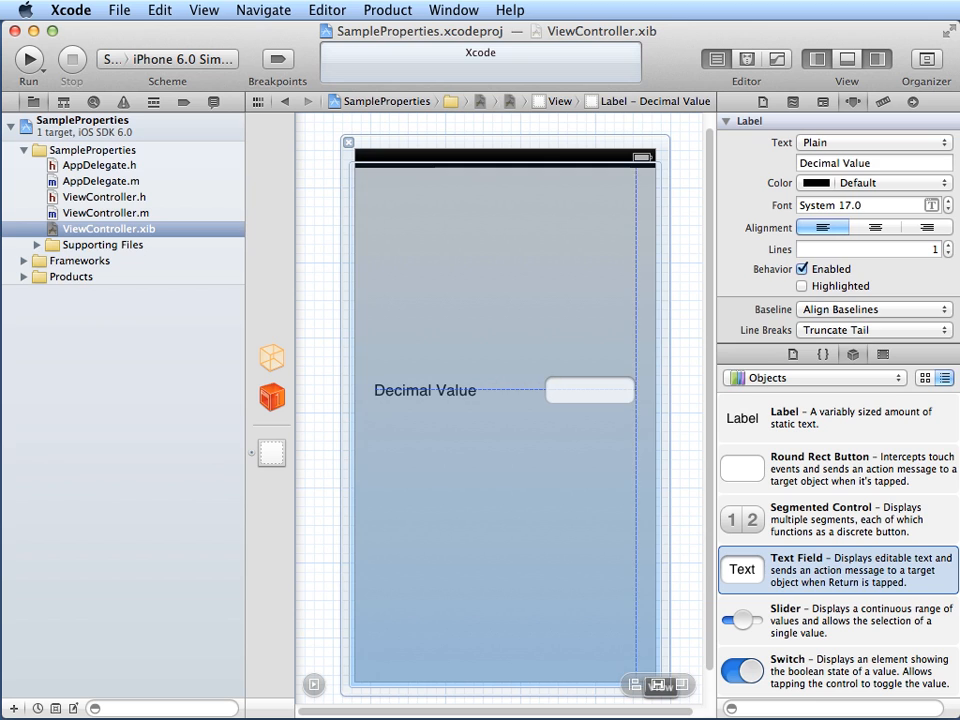
left_click(588, 390)
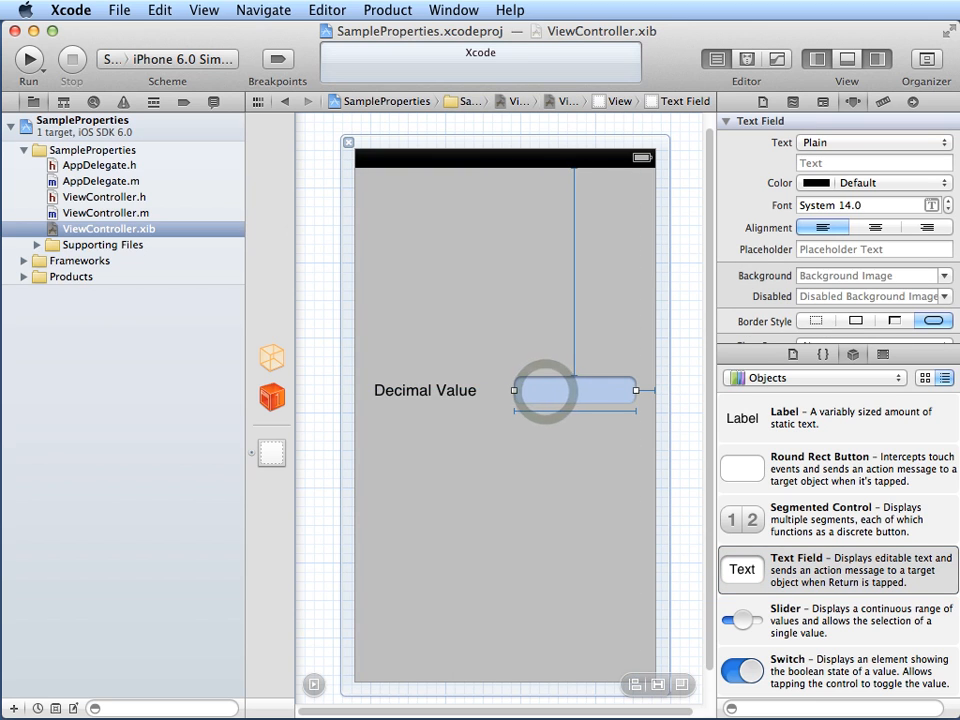
left_click(424, 390)
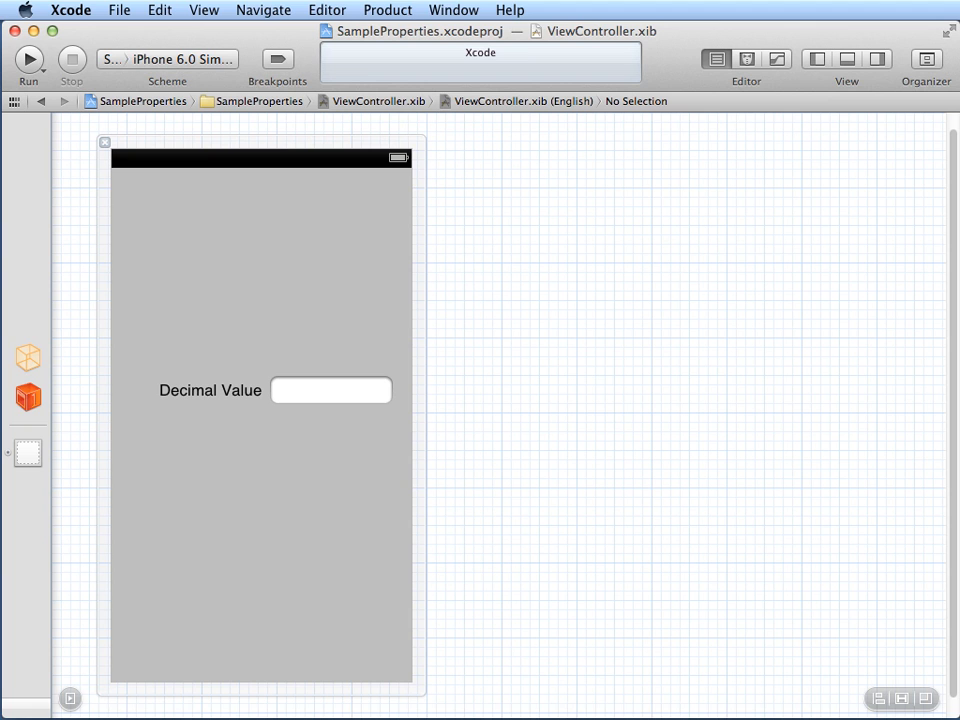
left_click(746, 58)
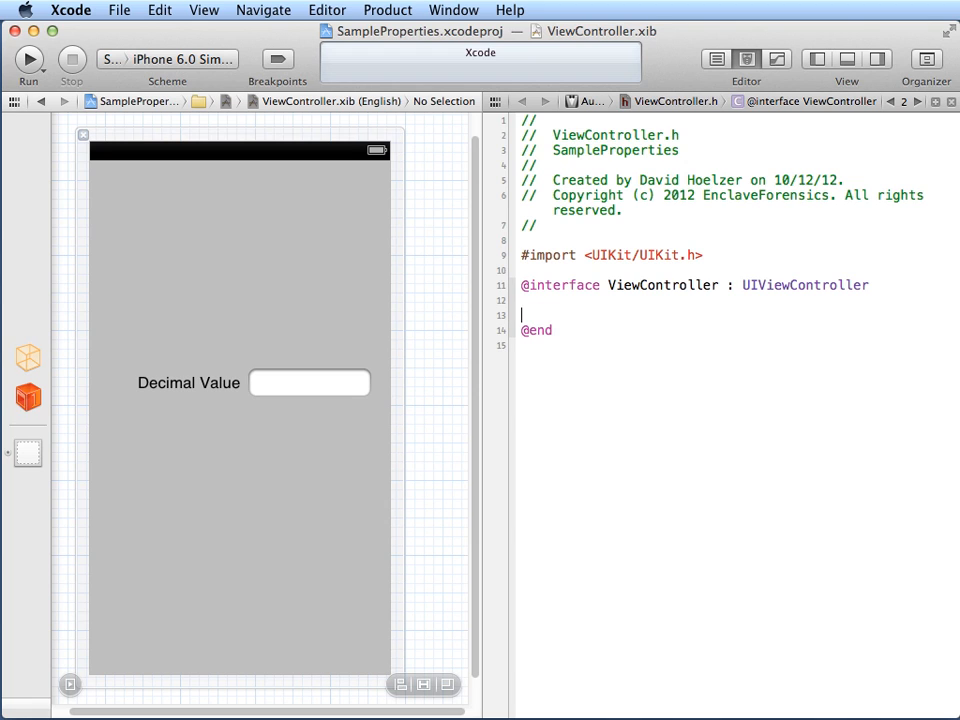
type("@property")
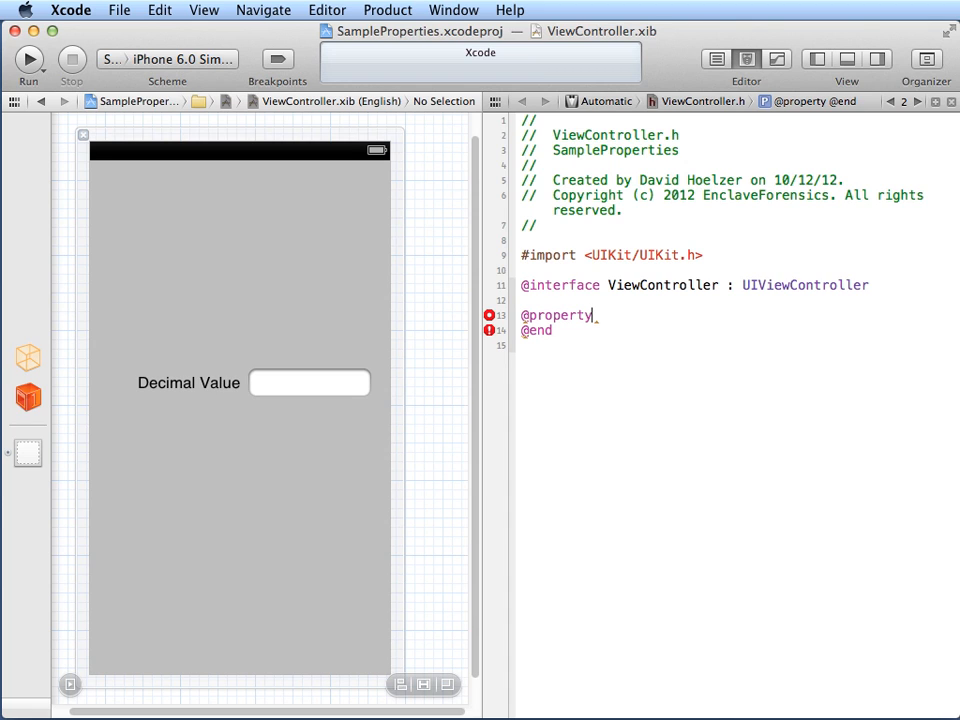
type("(weak)")
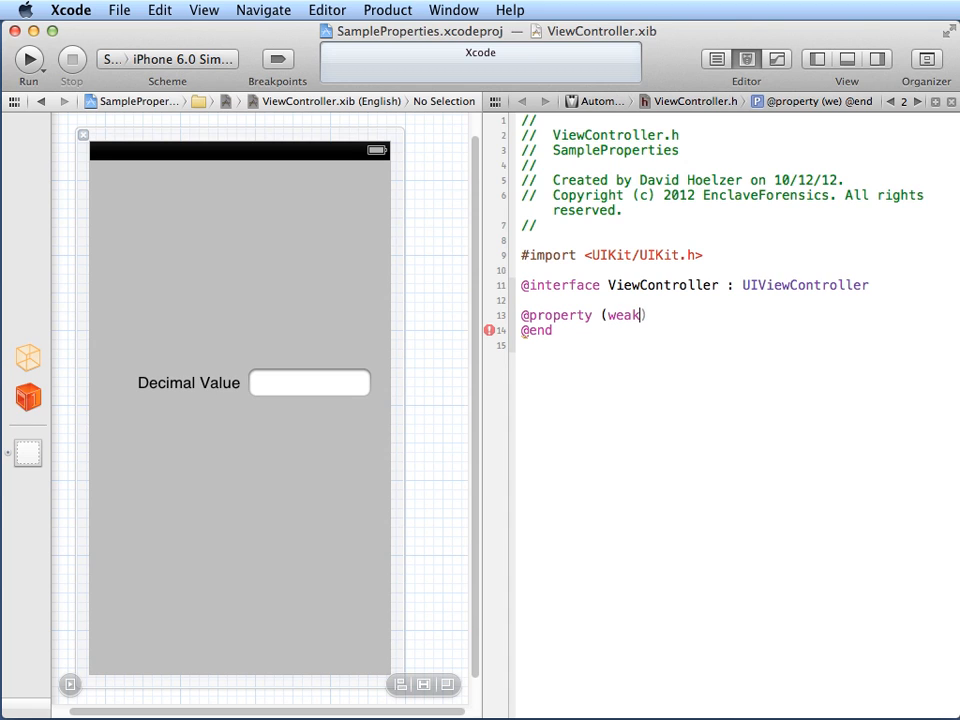
type(", nonatomic")
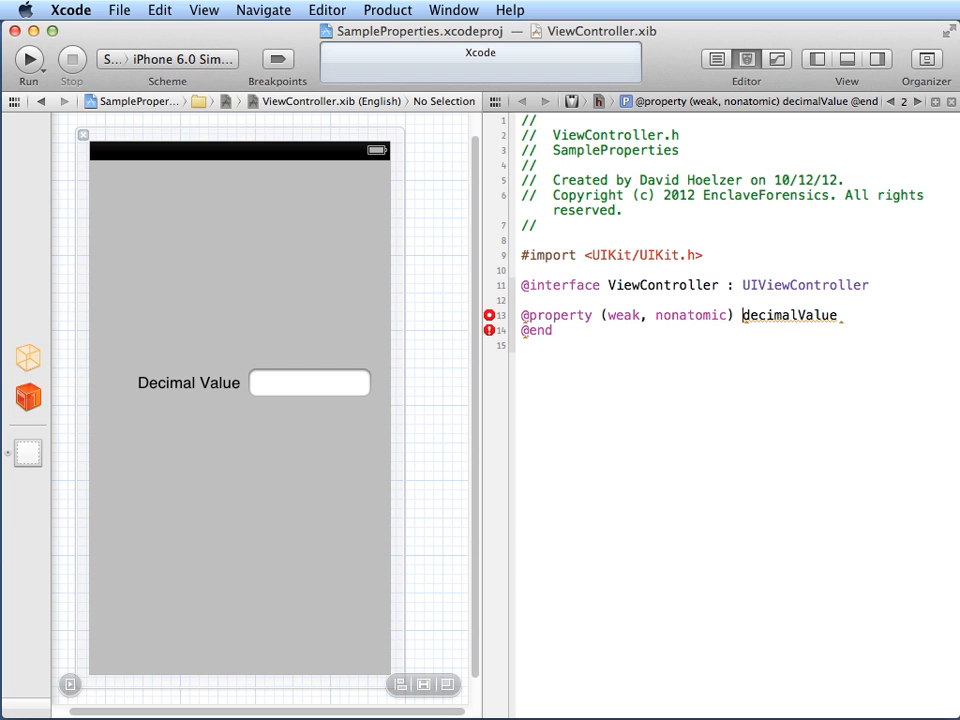
left_click(308, 384)
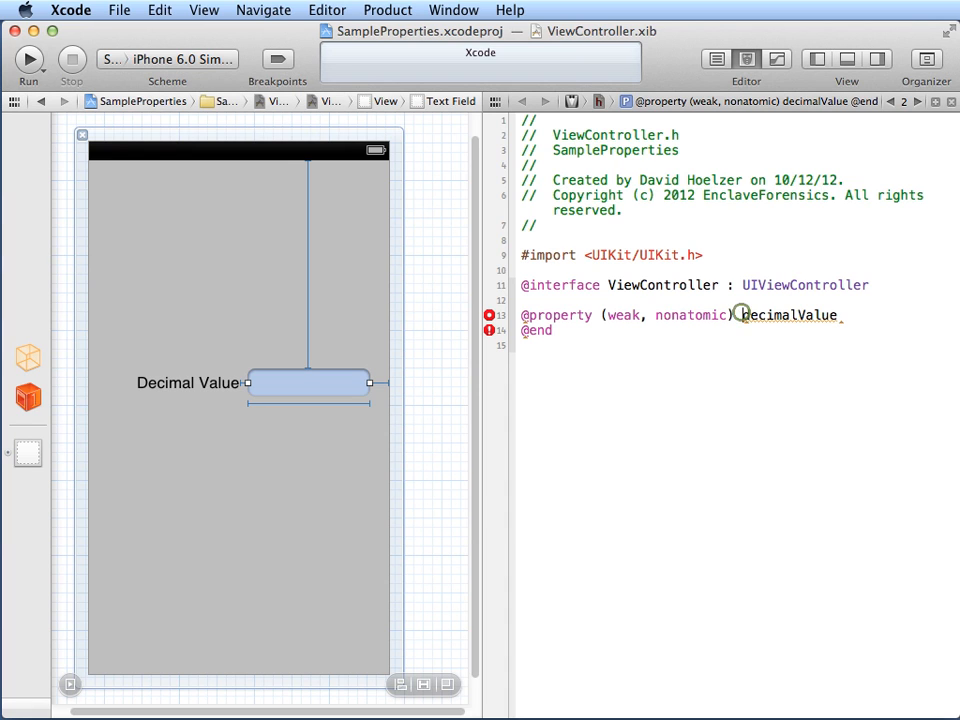
type("UITextField *")
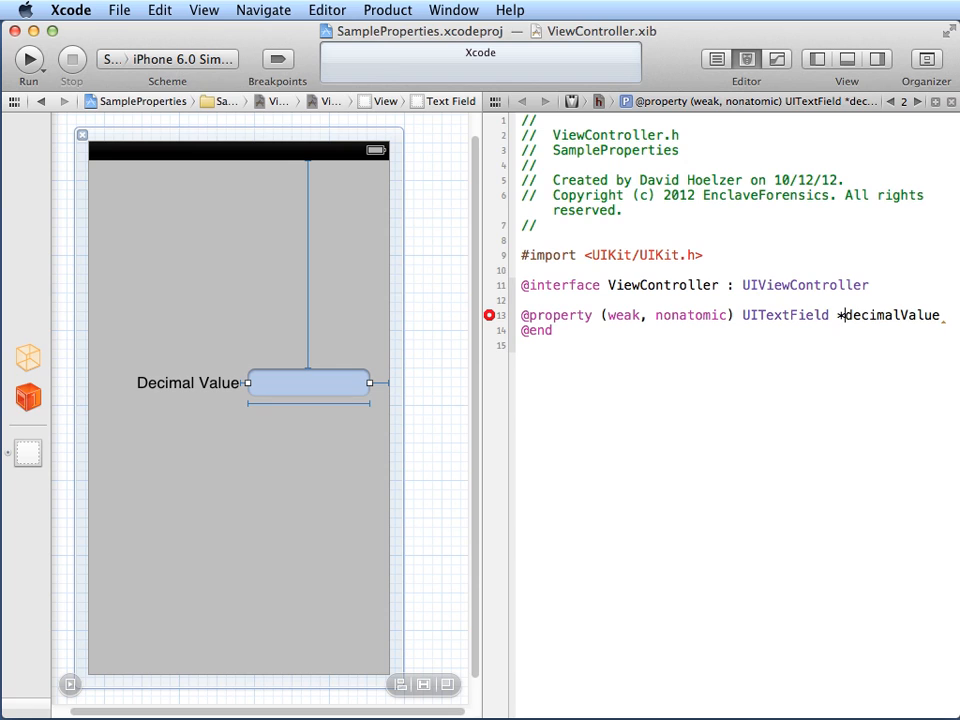
type(";")
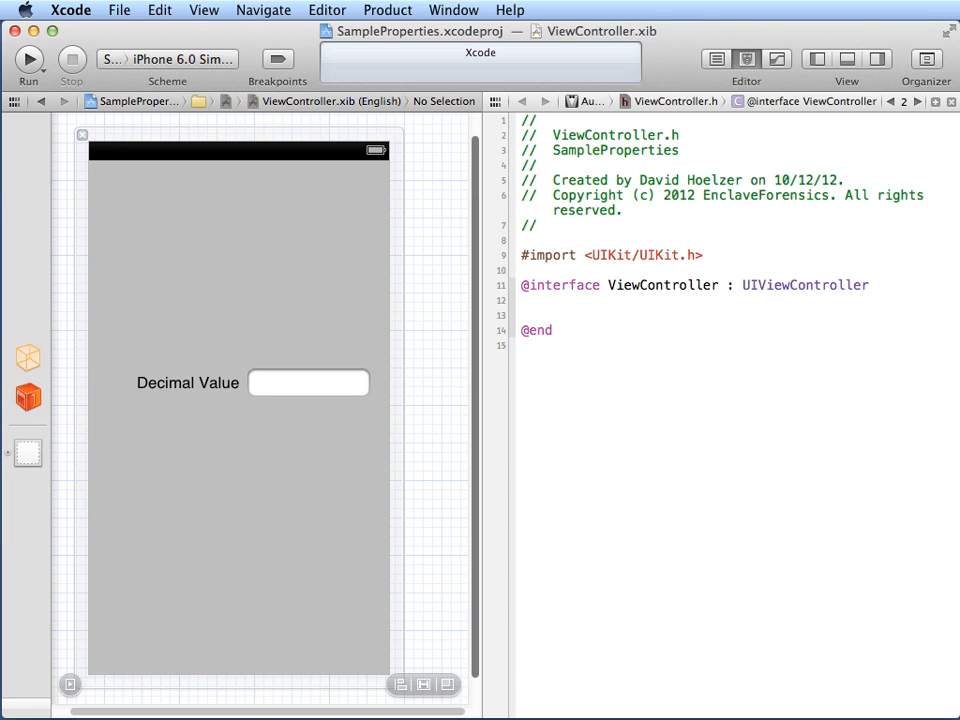
Step: Select the text field and bring up its connection options
left_click(14, 100)
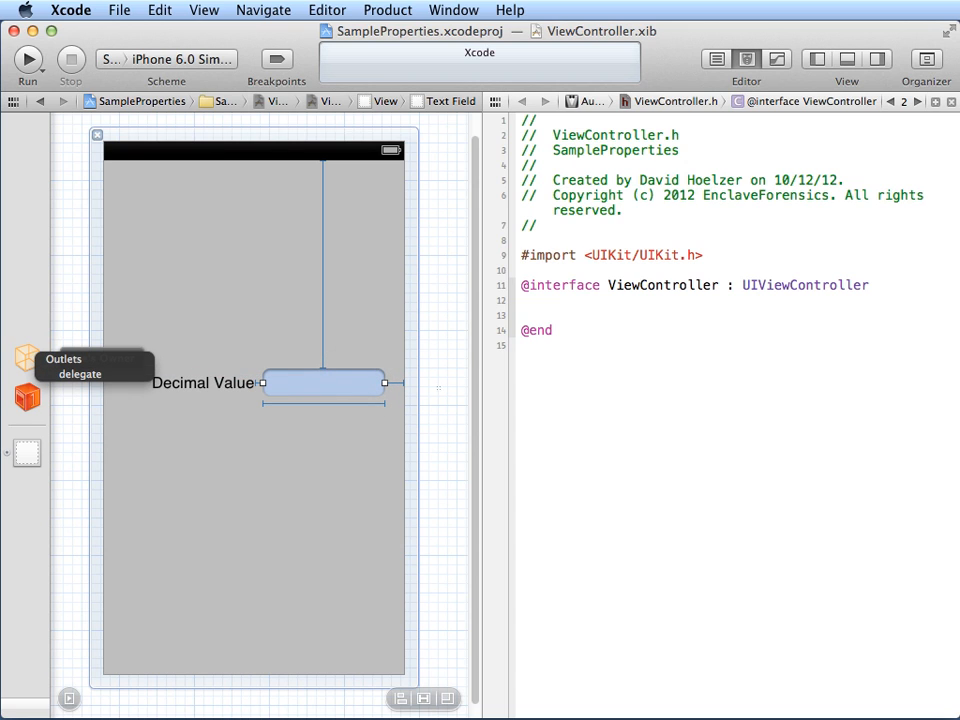
left_click_drag(28, 358, 322, 382)
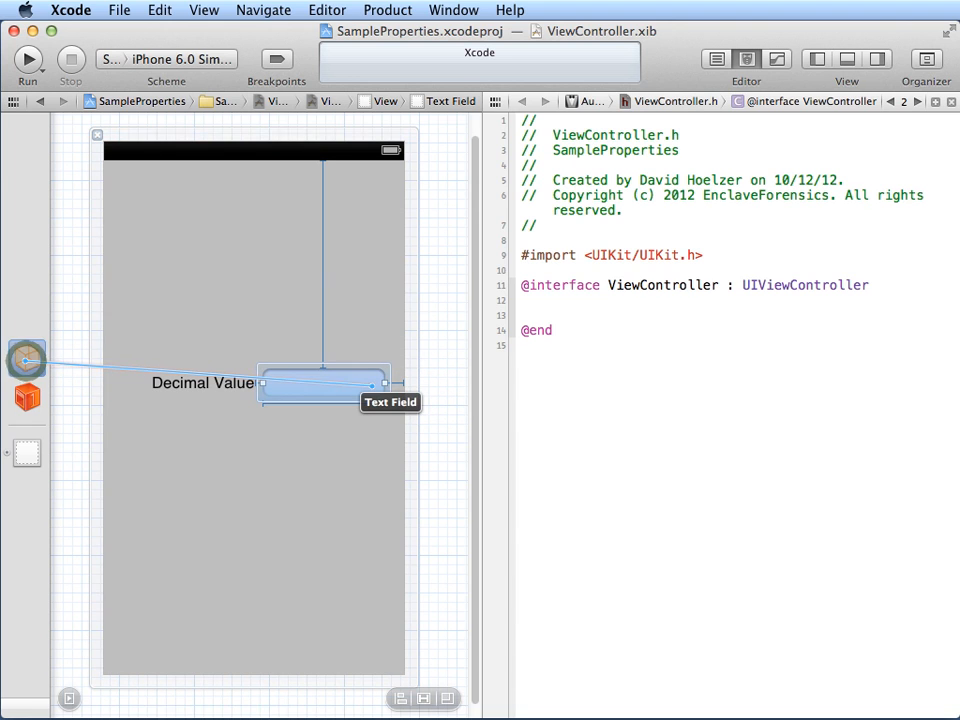
left_click_drag(28, 358, 324, 384)
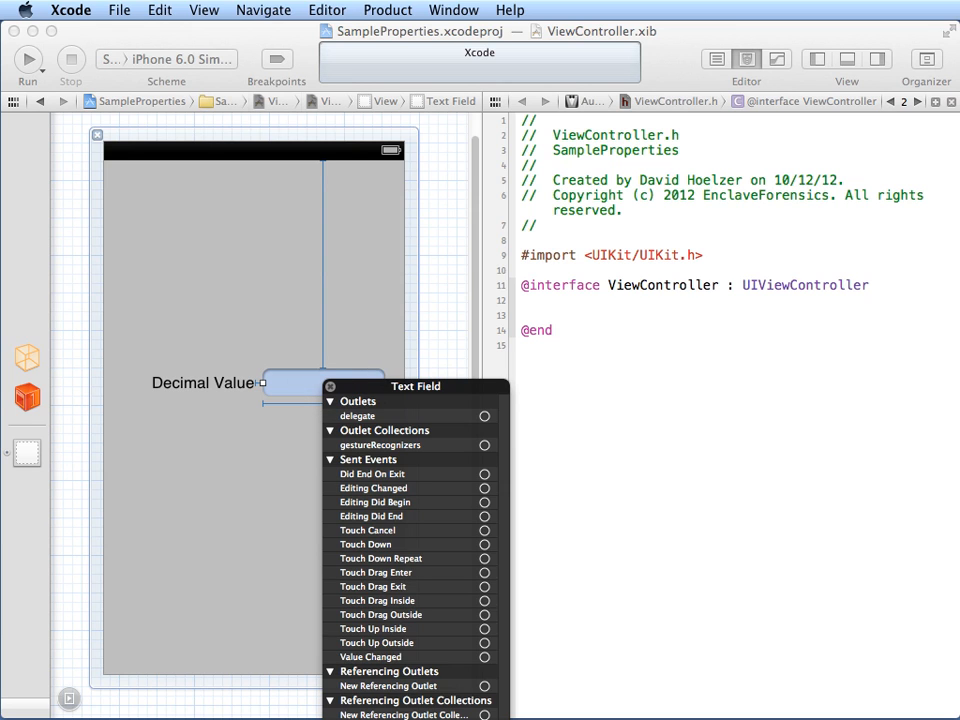
Step: Connect the text field as an outlet named decimalValue in the ViewController interface
left_click(458, 312)
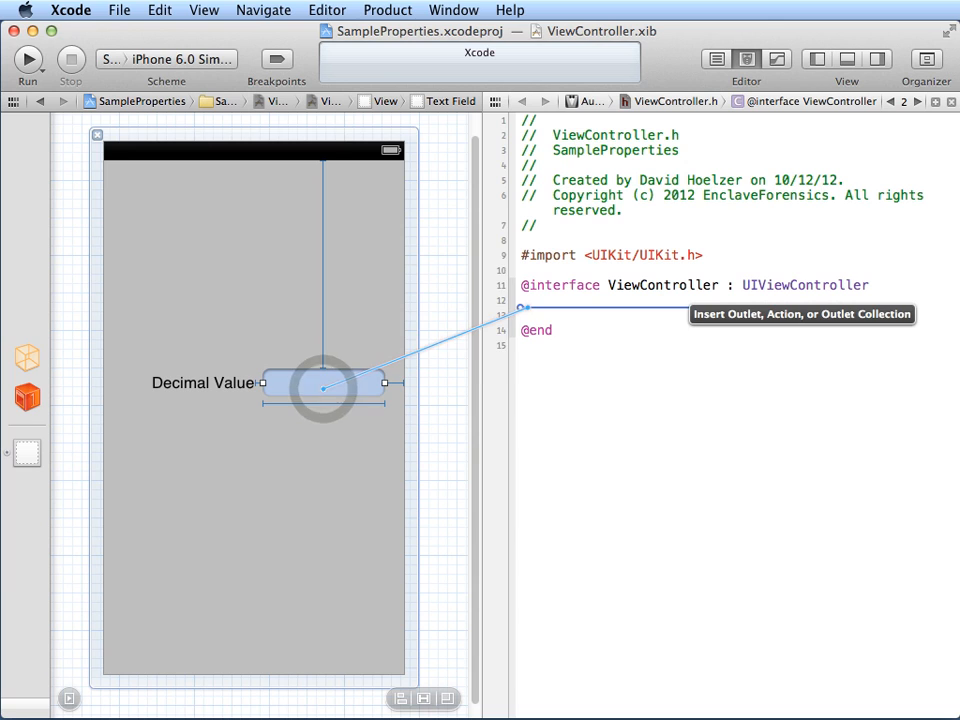
left_click(520, 308)
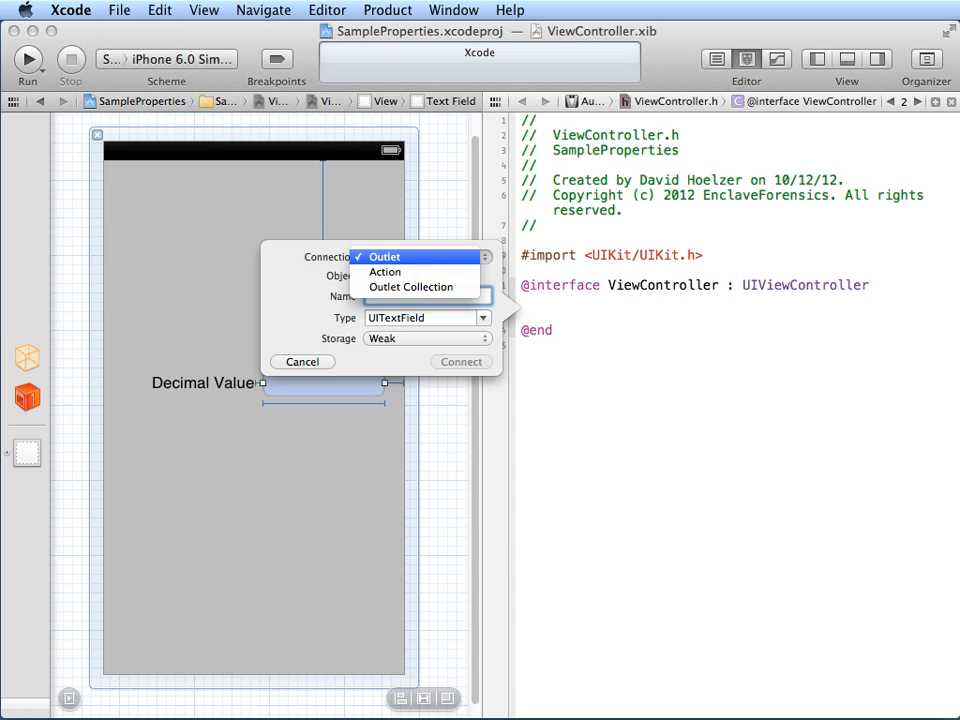
left_click(384, 256)
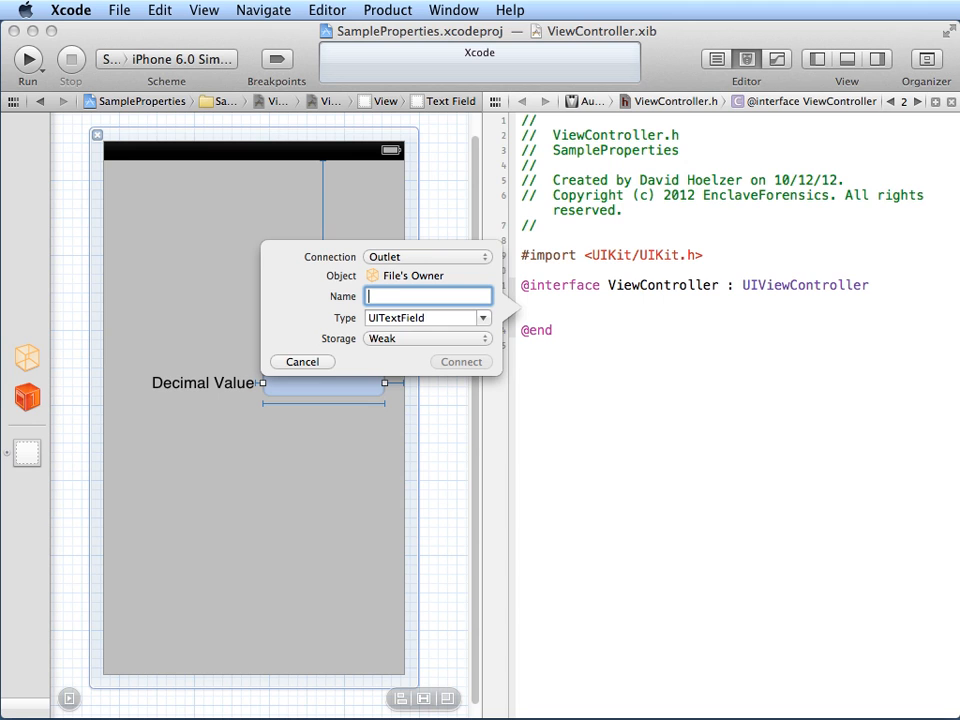
type("decimalValue")
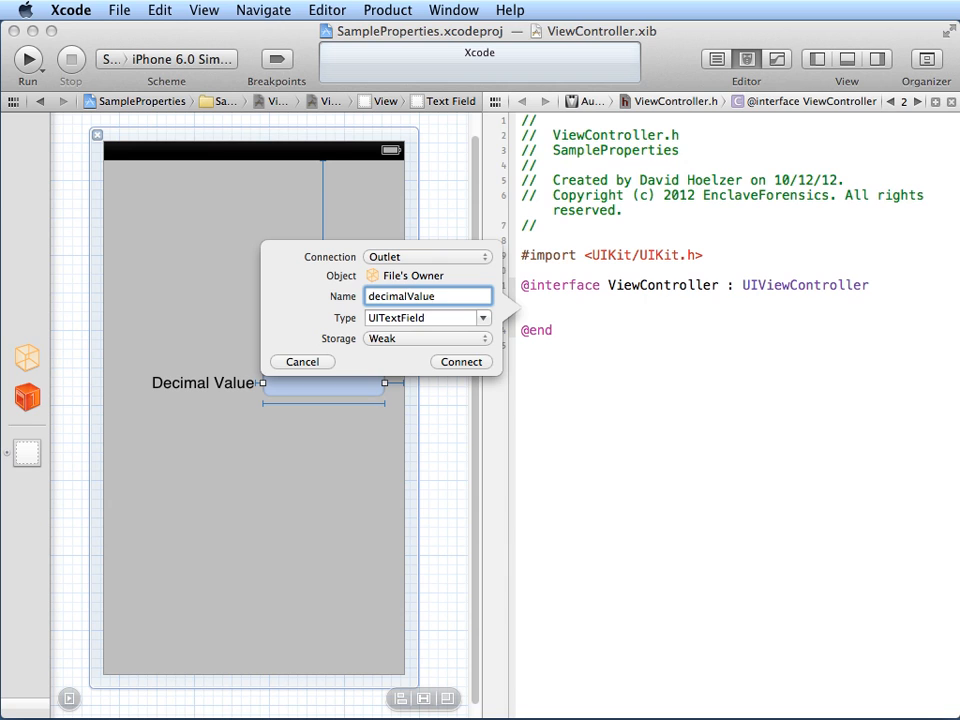
left_click(460, 360)
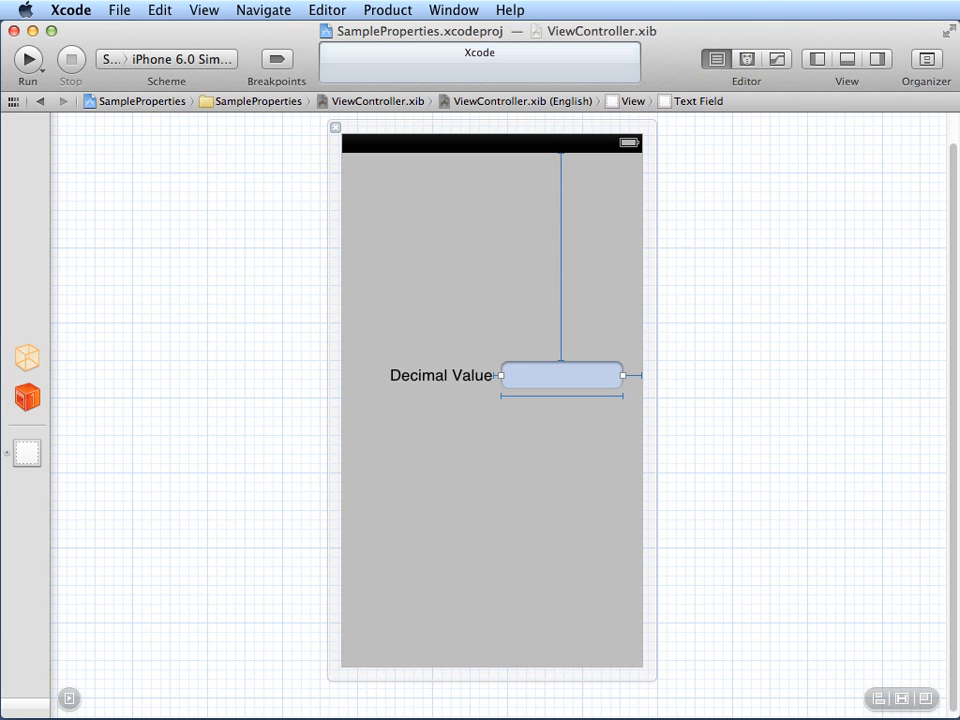
Step: Open the View menu to change the editor layout
left_click(204, 10)
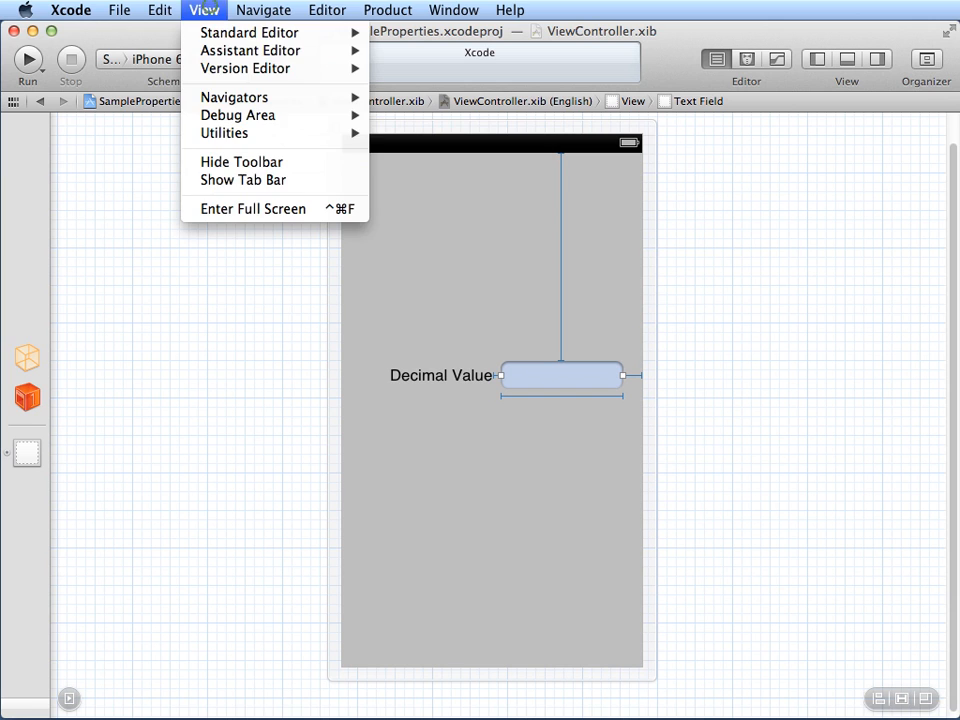
mouse_move(234, 96)
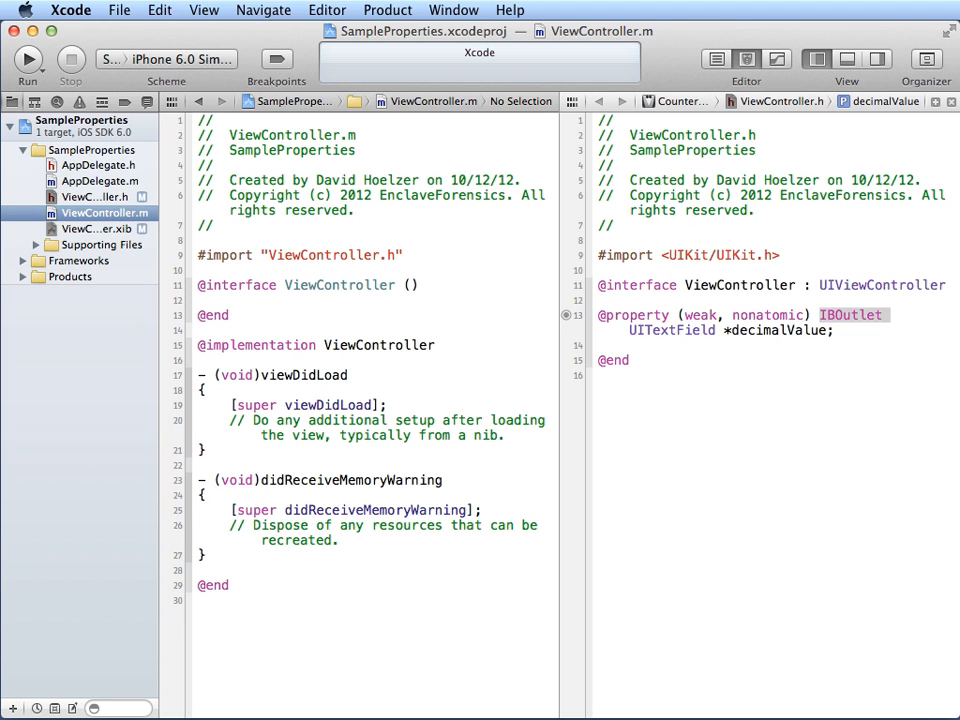
Step: Connect the text field as an action named decimalValueChanged with Editing Did End
left_click(96, 228)
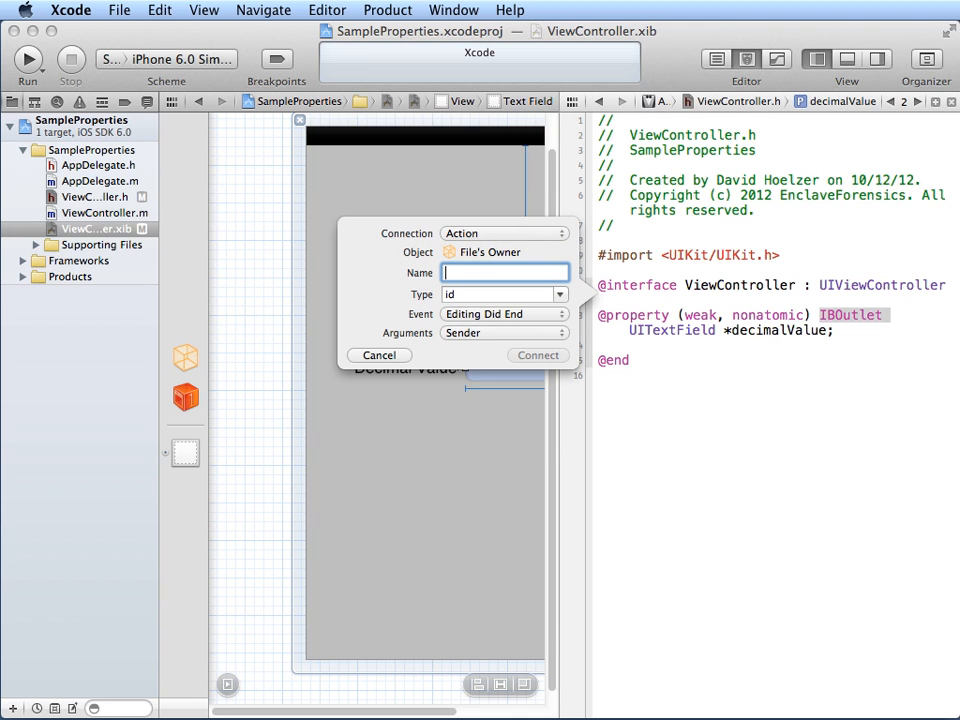
type("decimal")
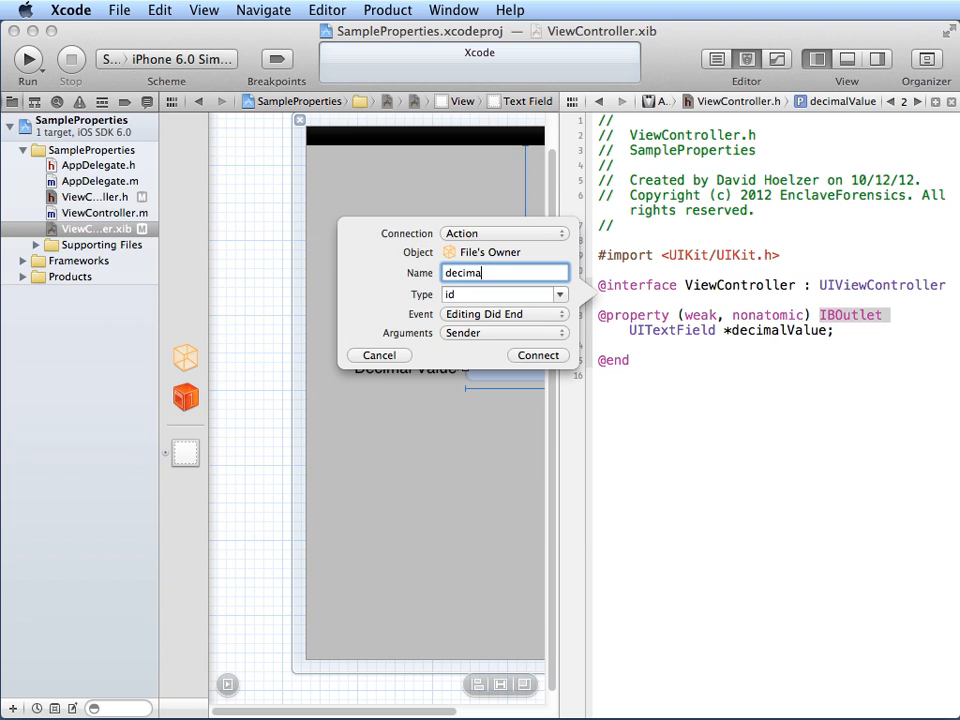
type("ValueCha")
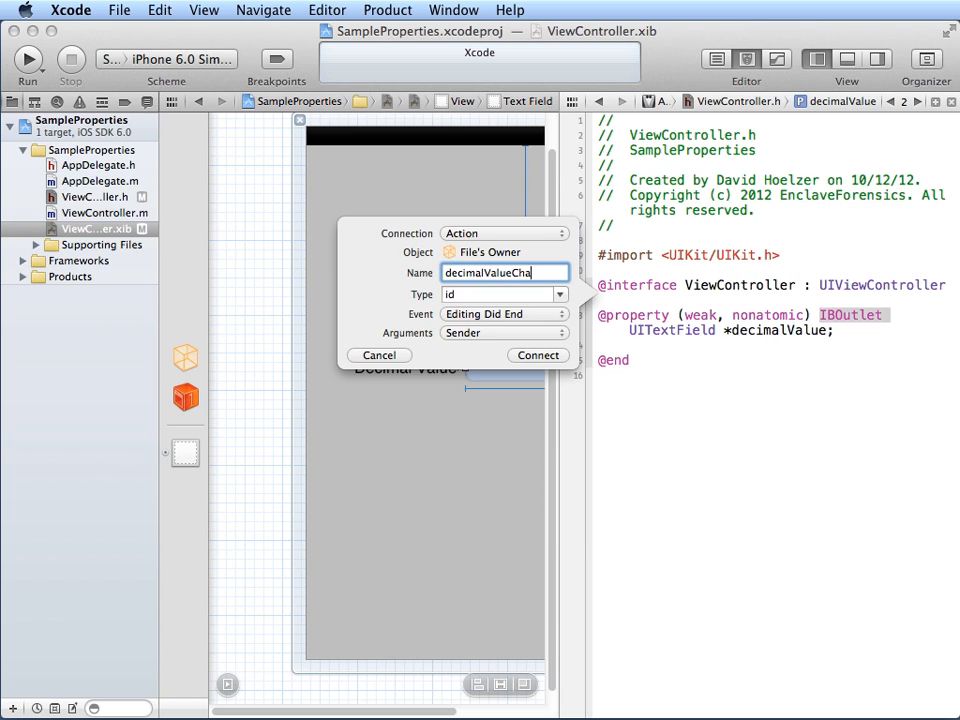
type("nged")
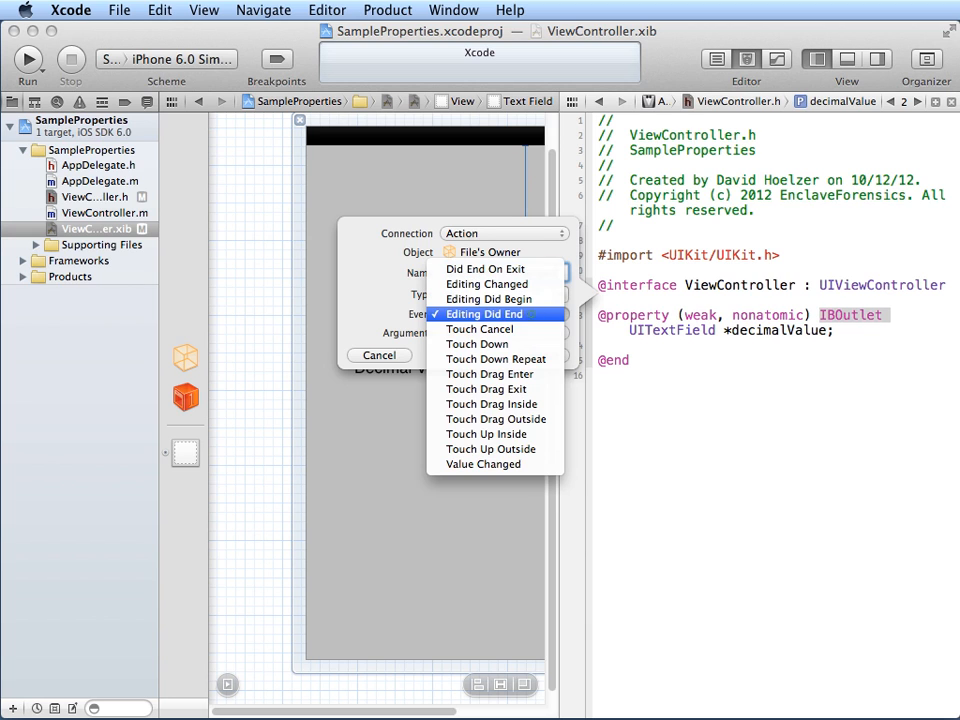
mouse_move(486, 388)
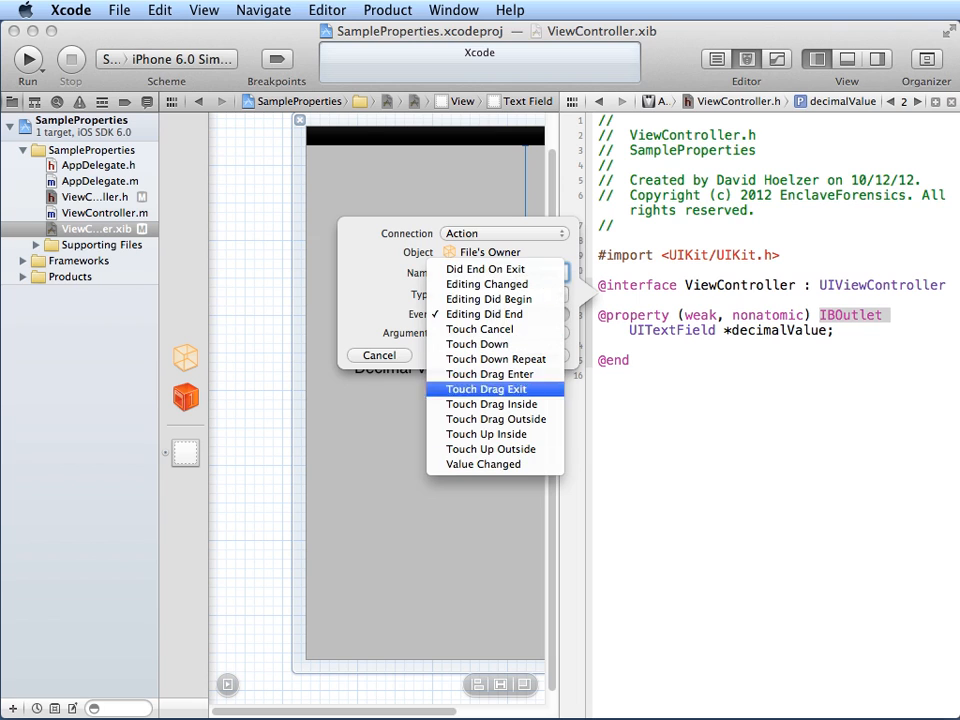
mouse_move(480, 328)
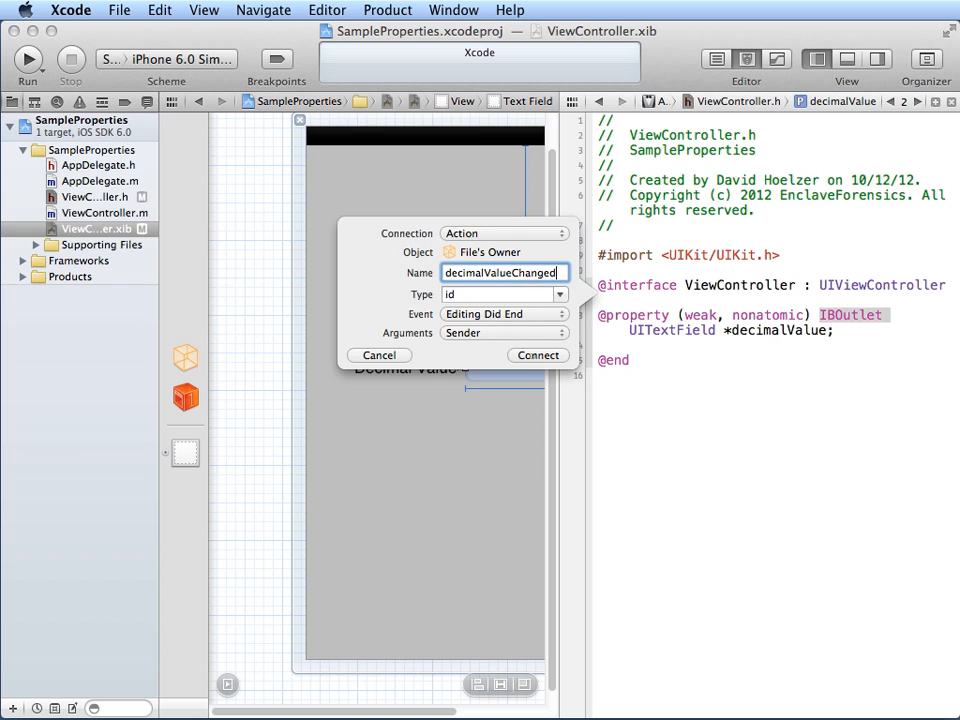
left_click(538, 356)
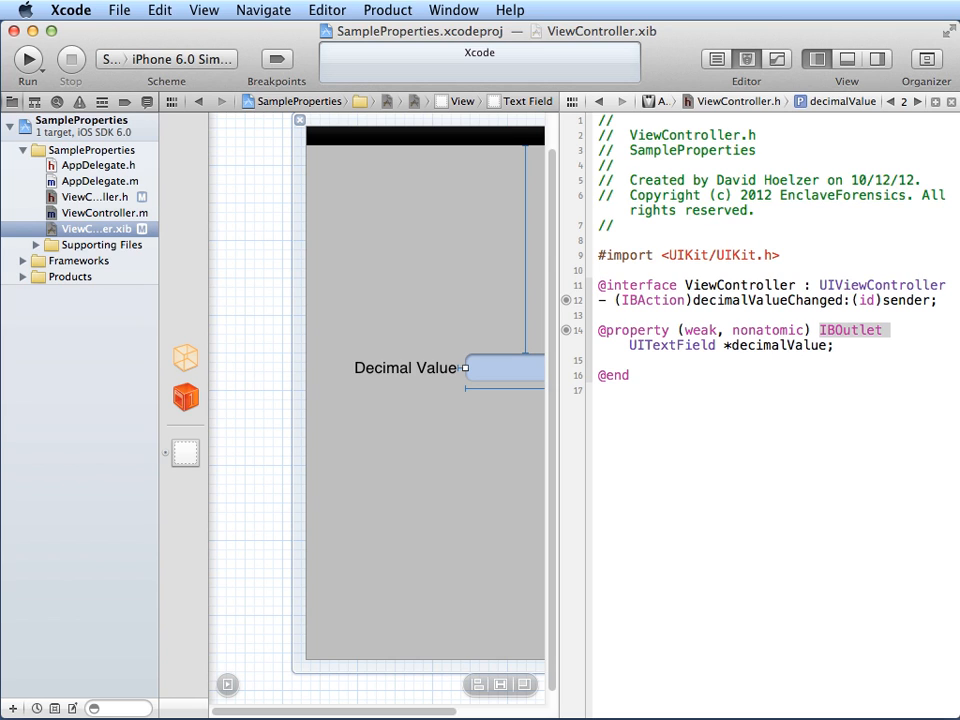
Step: Bring up ViewController.m in the editor beside the header
left_click(104, 212)
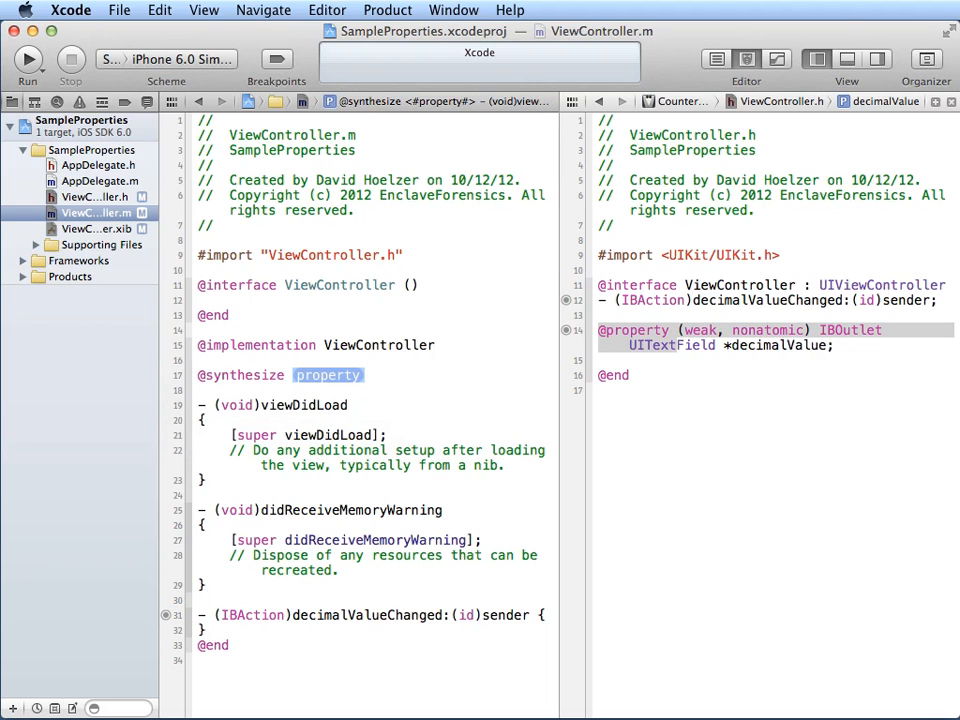
type("decimalValue")
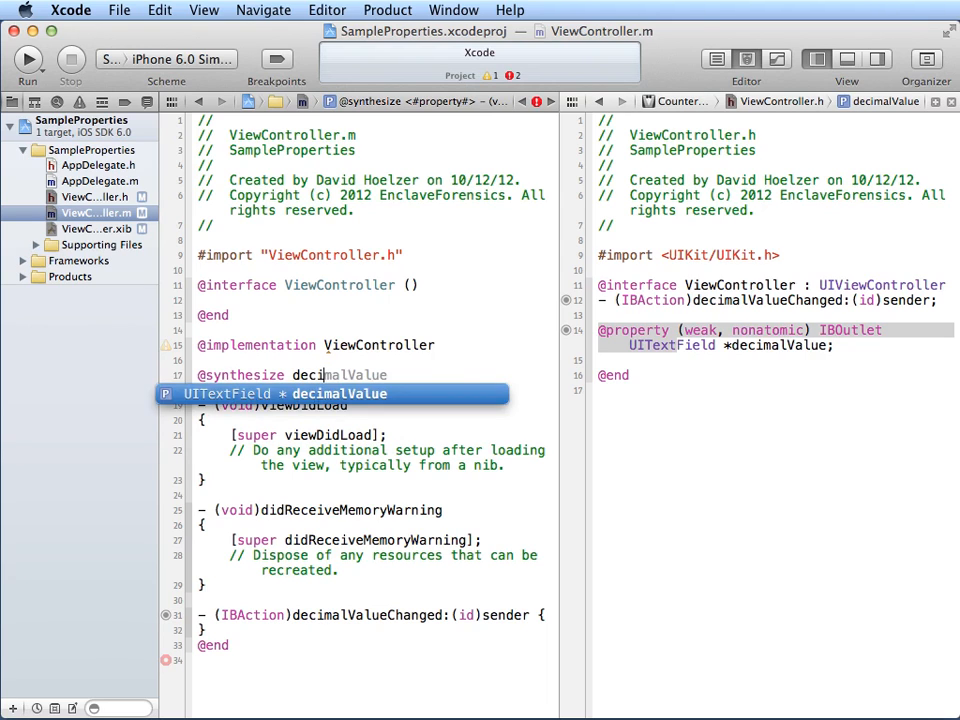
type(";")
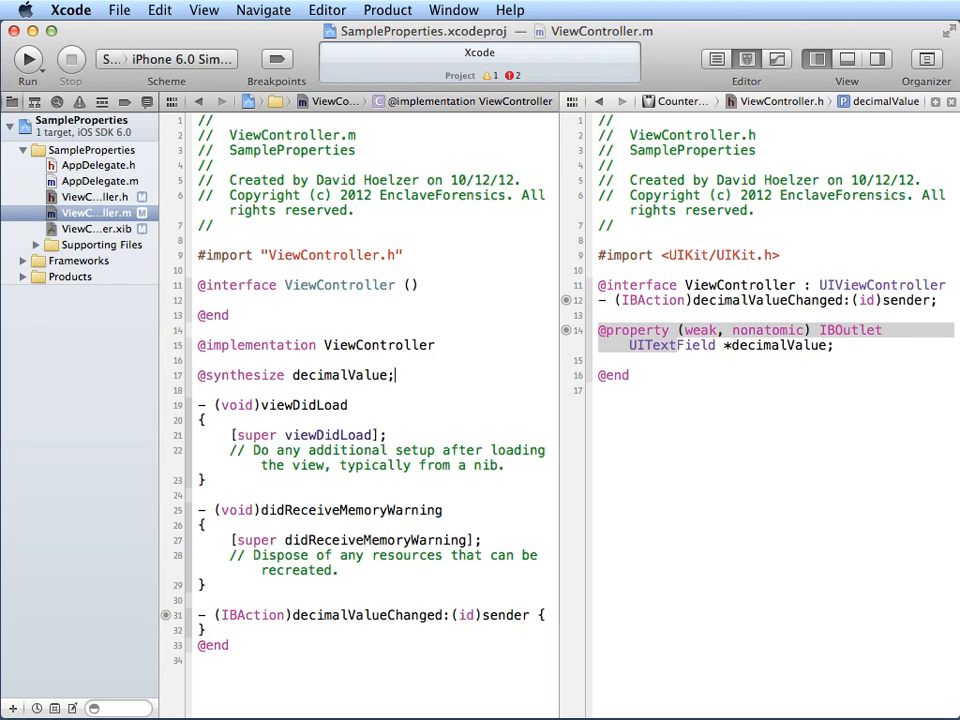
type("=_decimalValue")
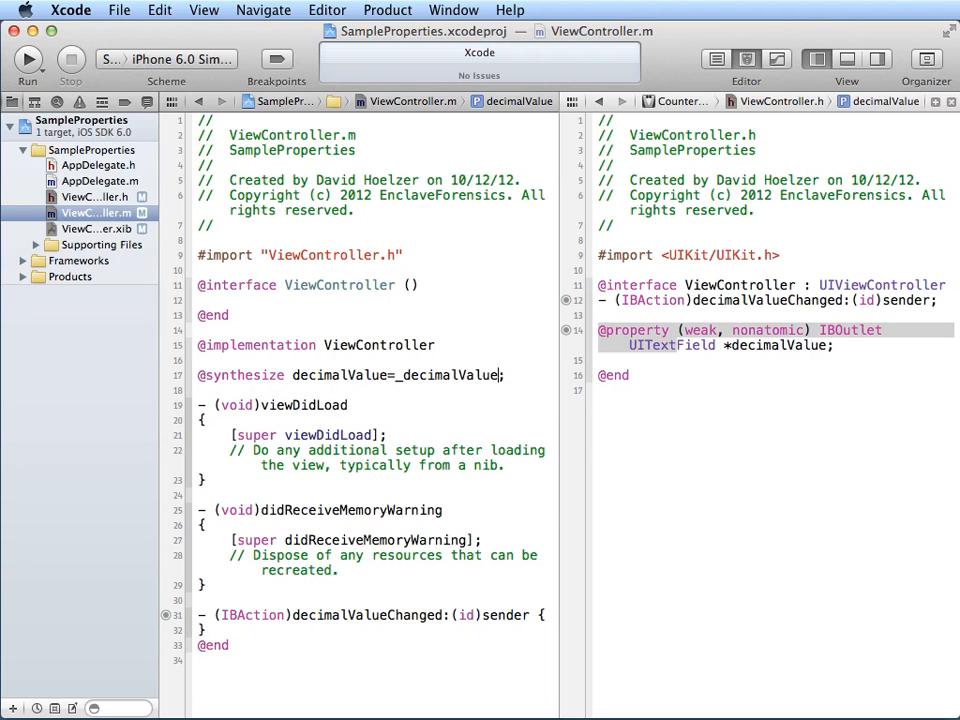
double_click(344, 376)
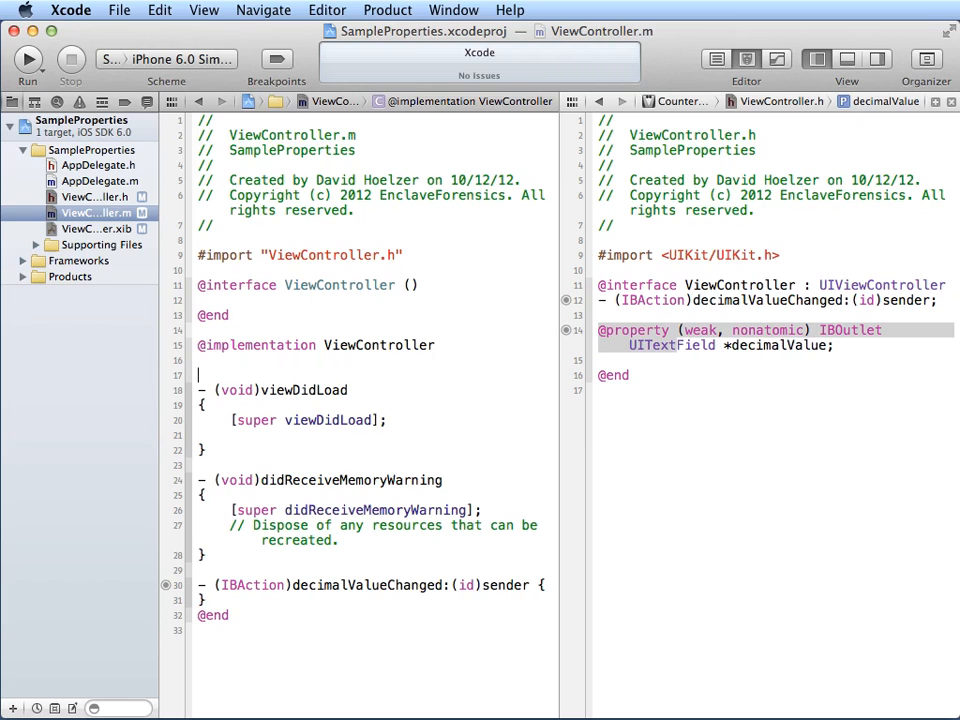
type("u")
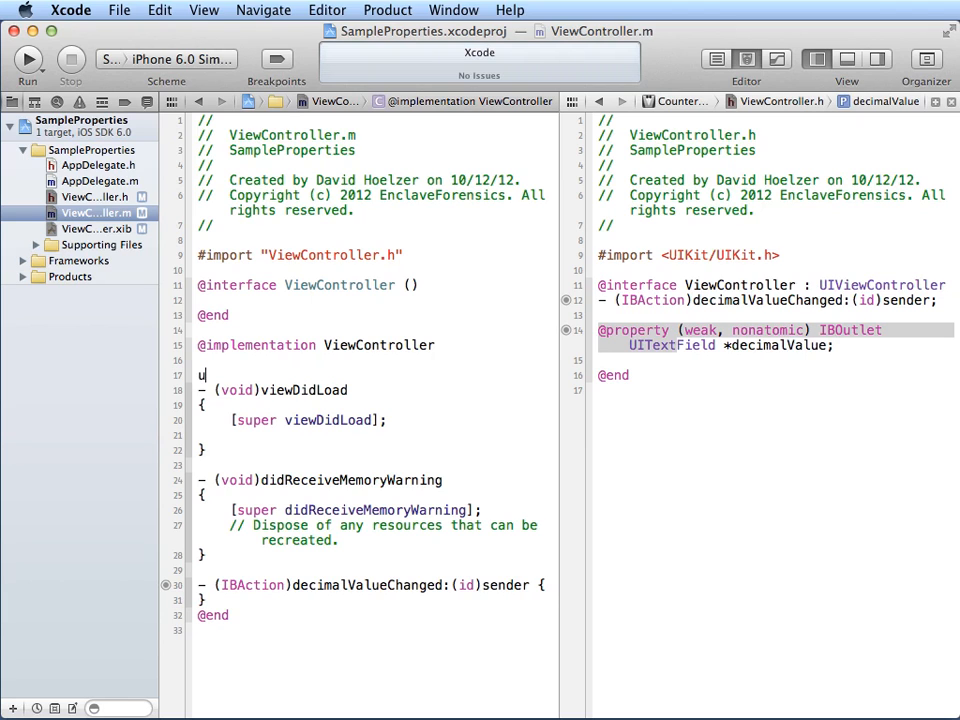
type("nsigned")
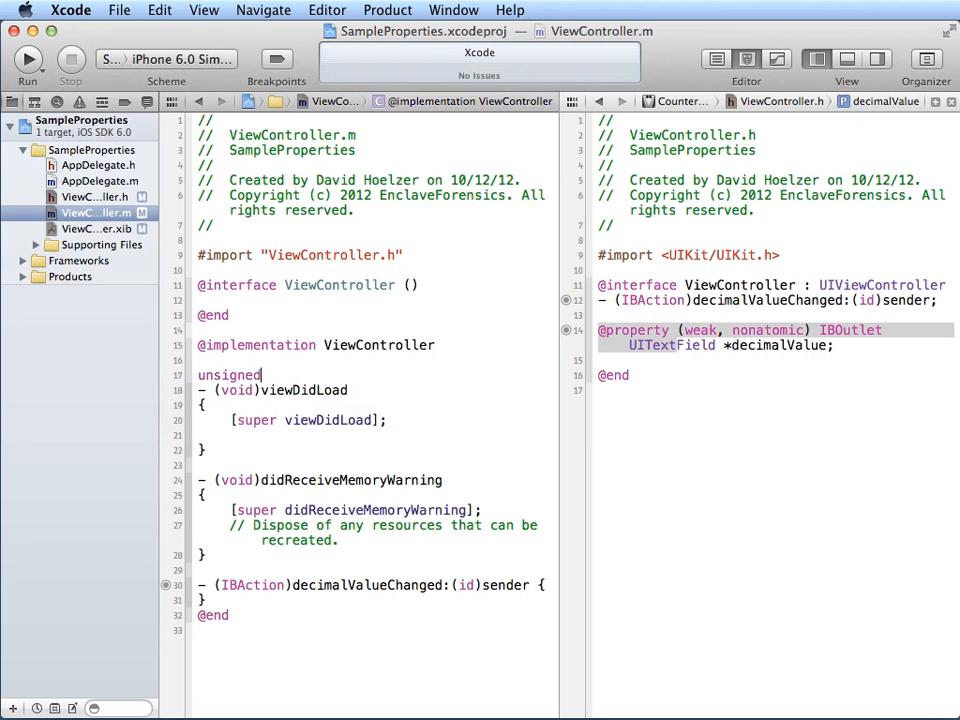
type("int")
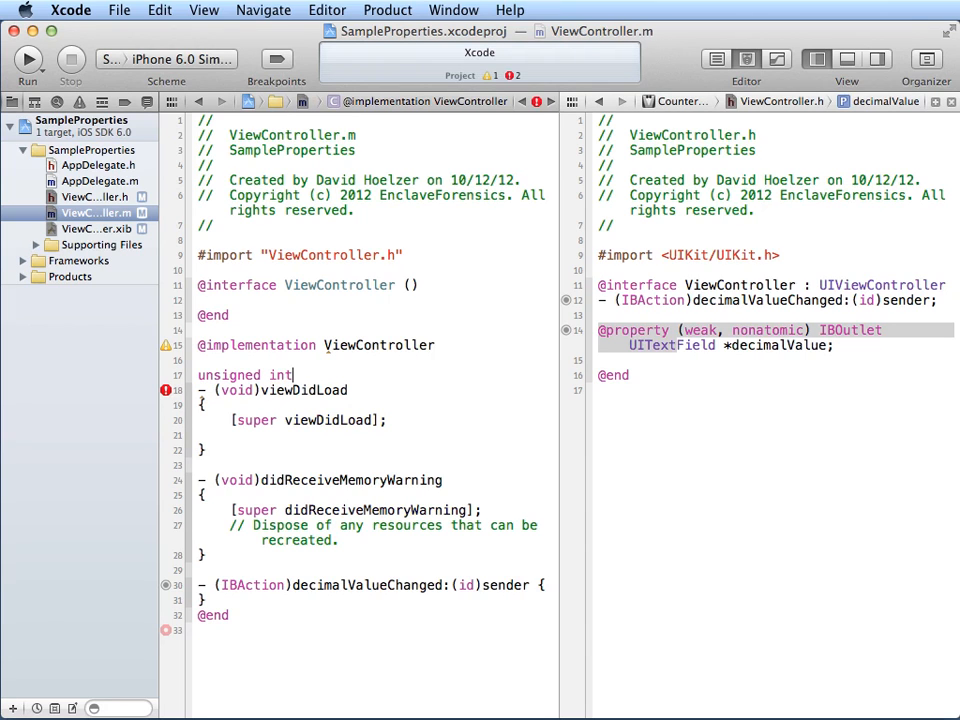
type("master")
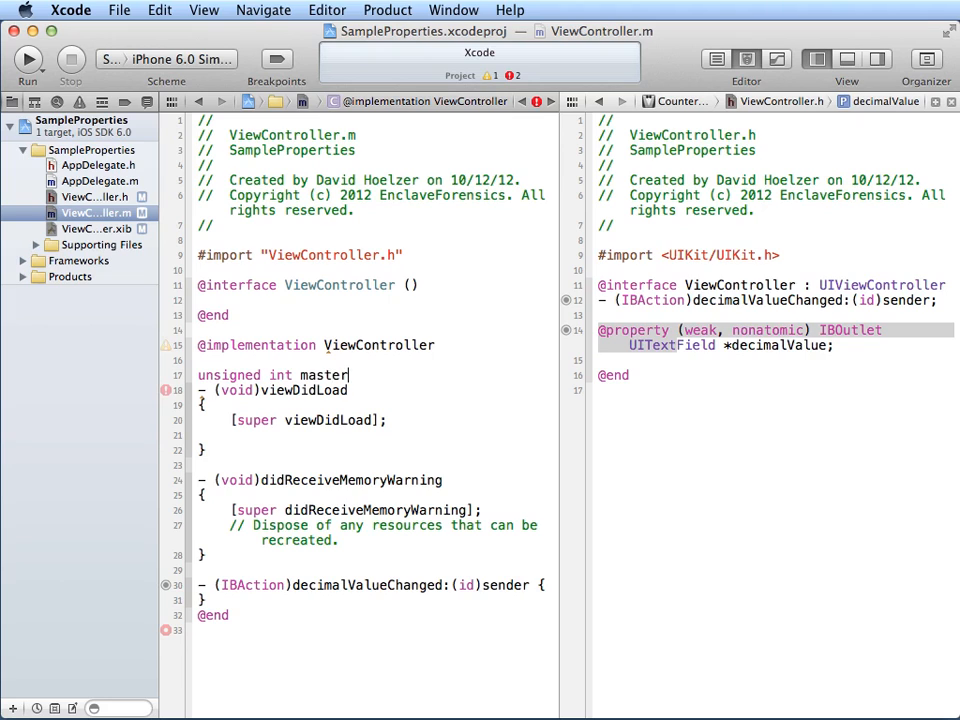
type("Value;")
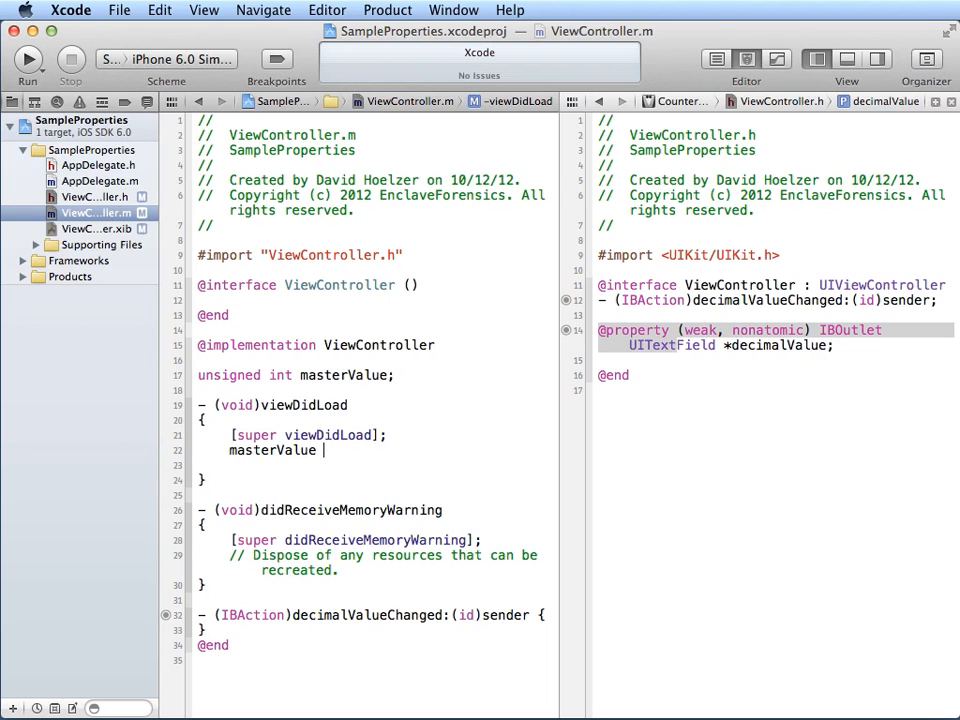
type("= 0;")
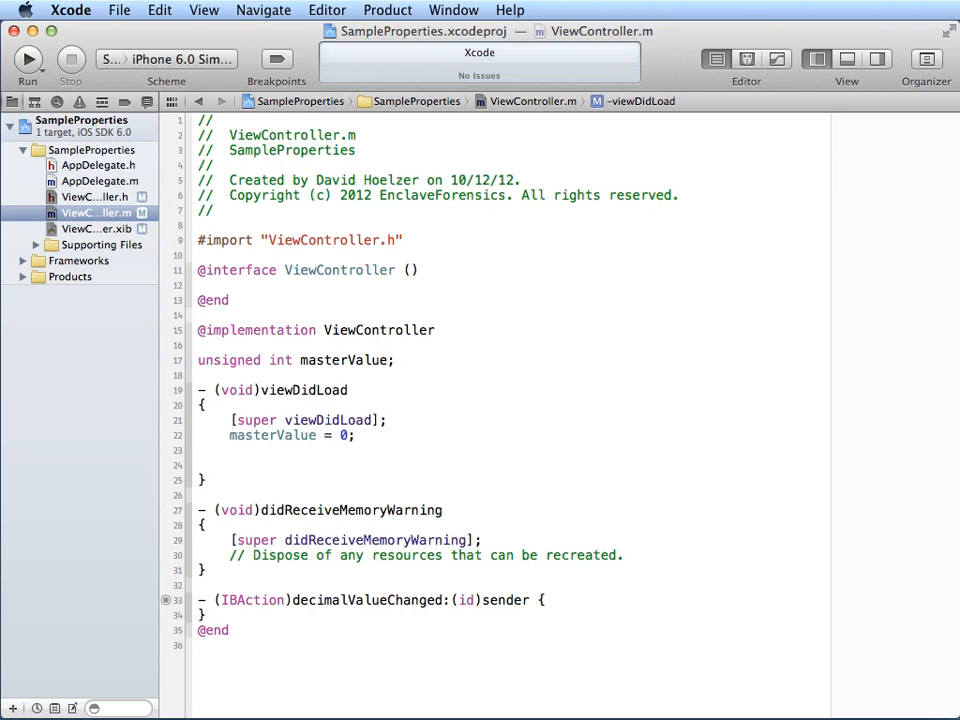
Step: Start a [decil set statement, dismiss completion and delete the half-written line
type("[")
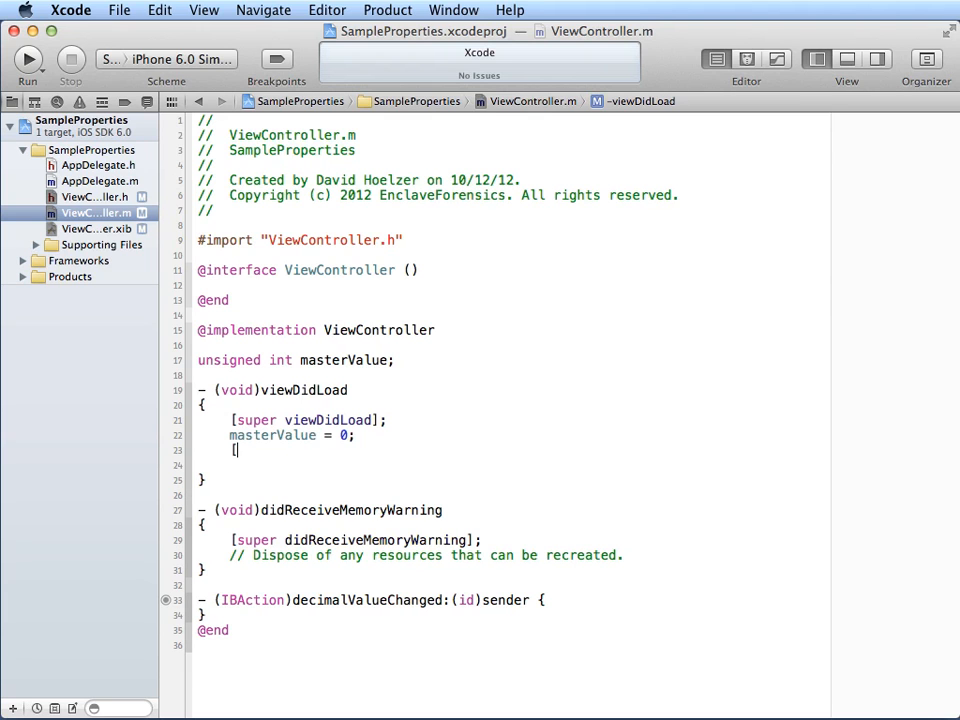
type("decil")
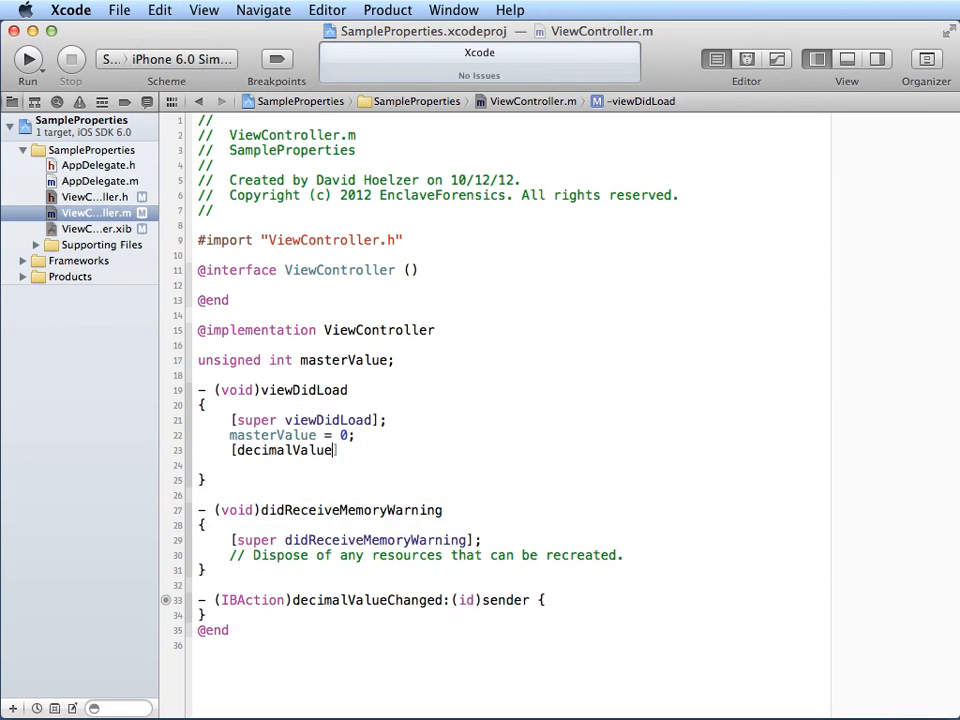
type("set")
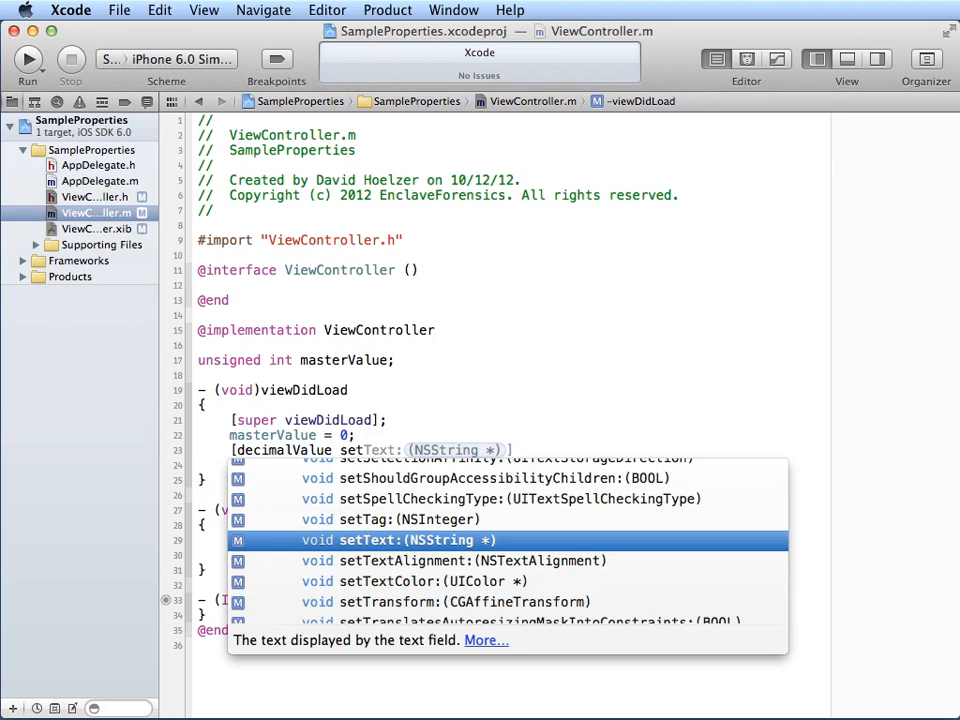
key("Escape")
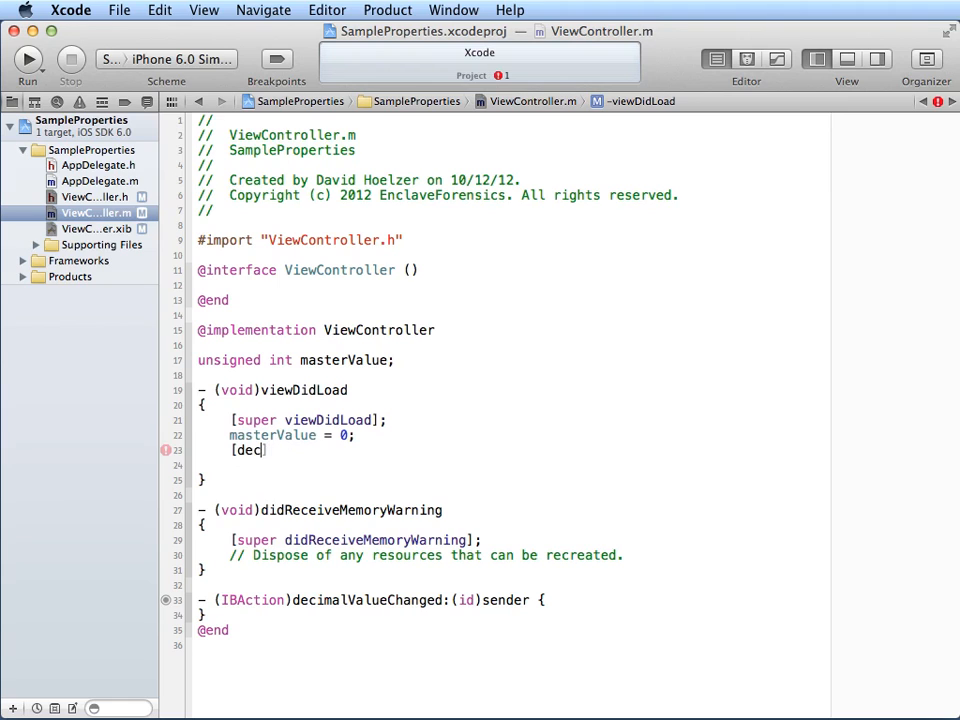
key("Backspace")
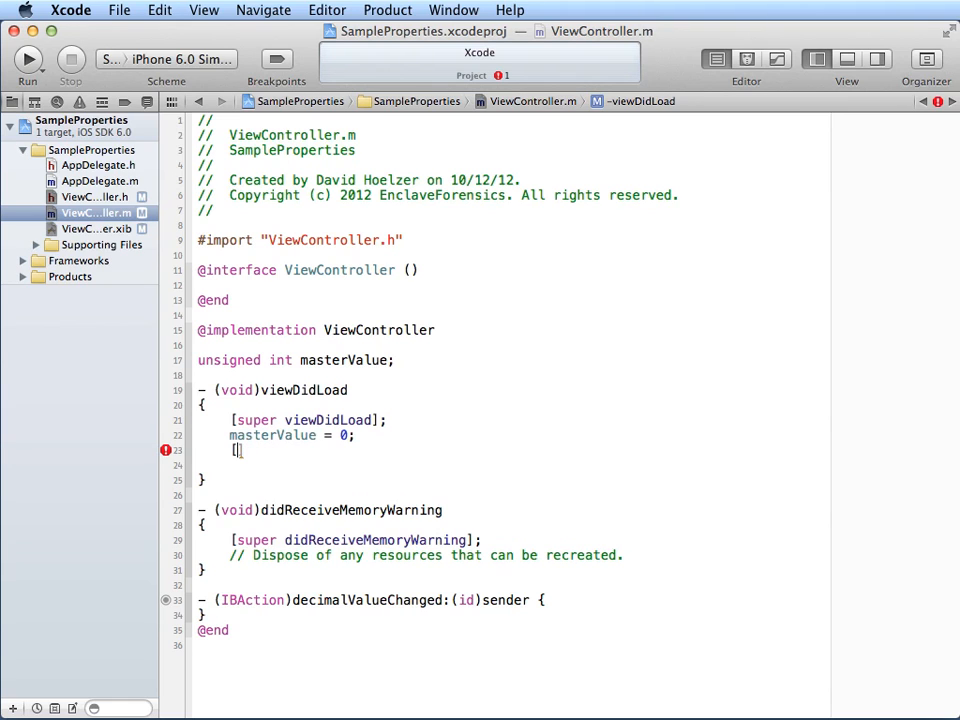
Step: Retype the line as '[_decimalValue' using the completion for the field name
type("decimalV")
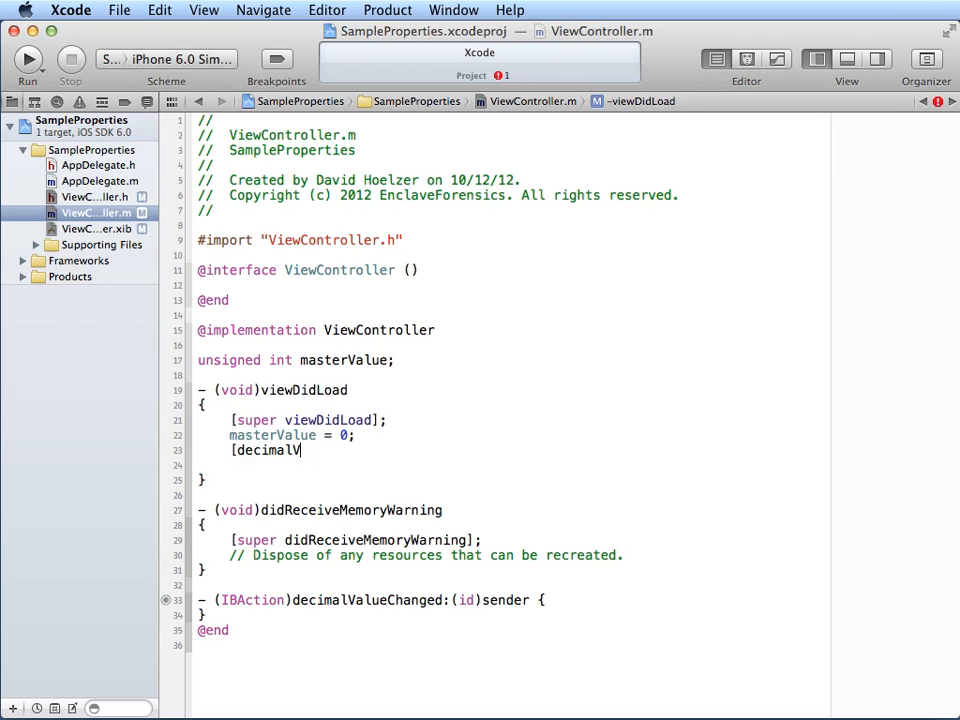
type("a")
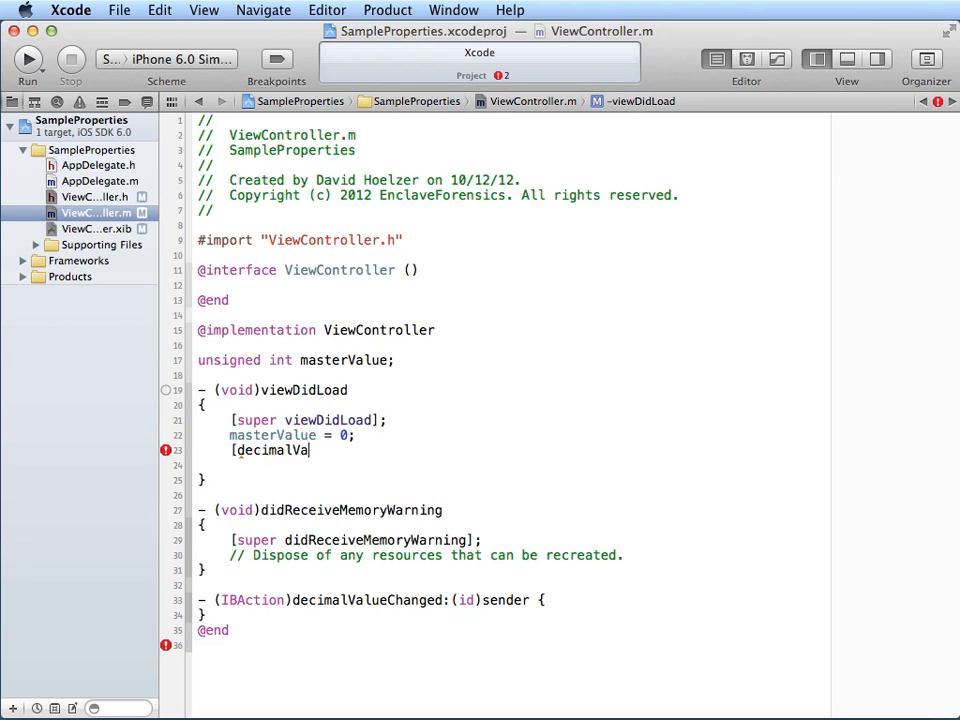
type("DECIMAL_DIG")
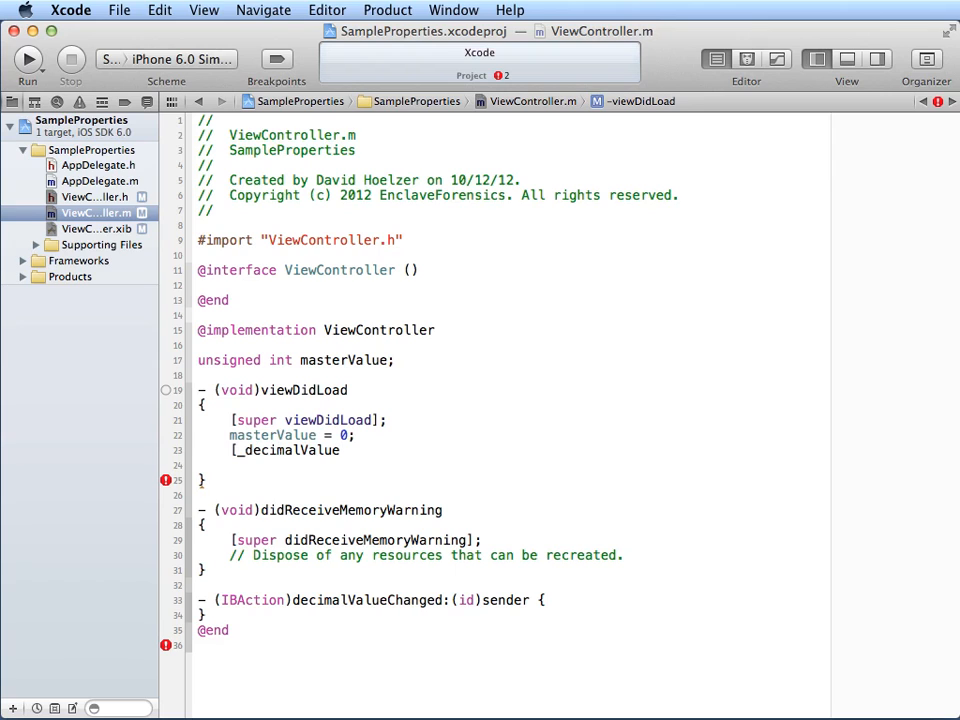
Step: Complete '[_decimalValue setText:[NSString stringWithFormat:@"%d", masterValue]];' and change masterValue to 100
left_click(340, 450)
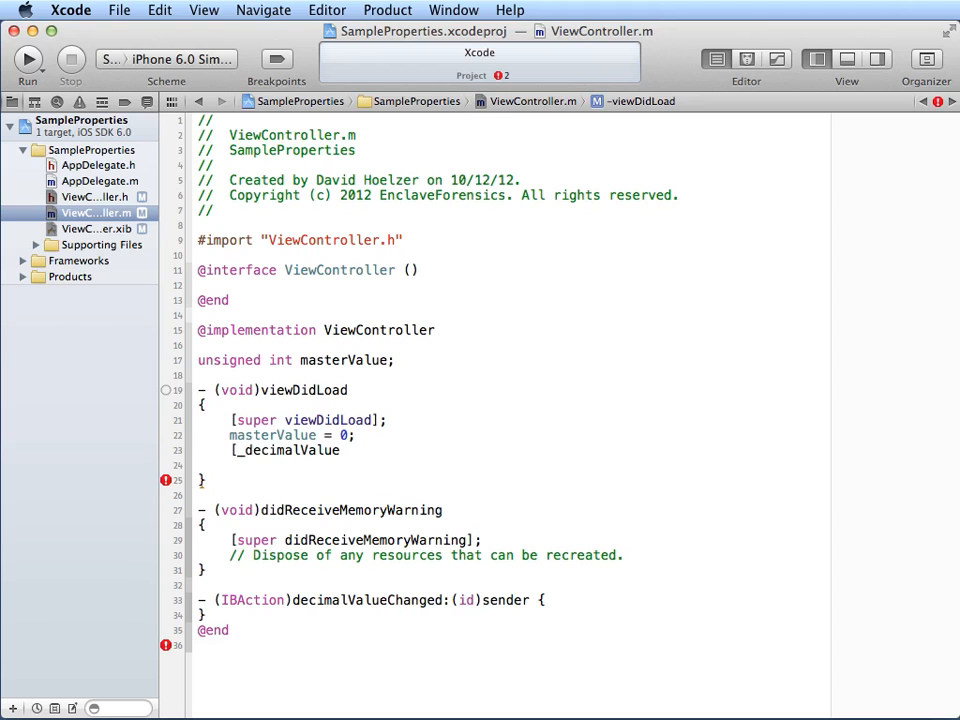
left_click(348, 450)
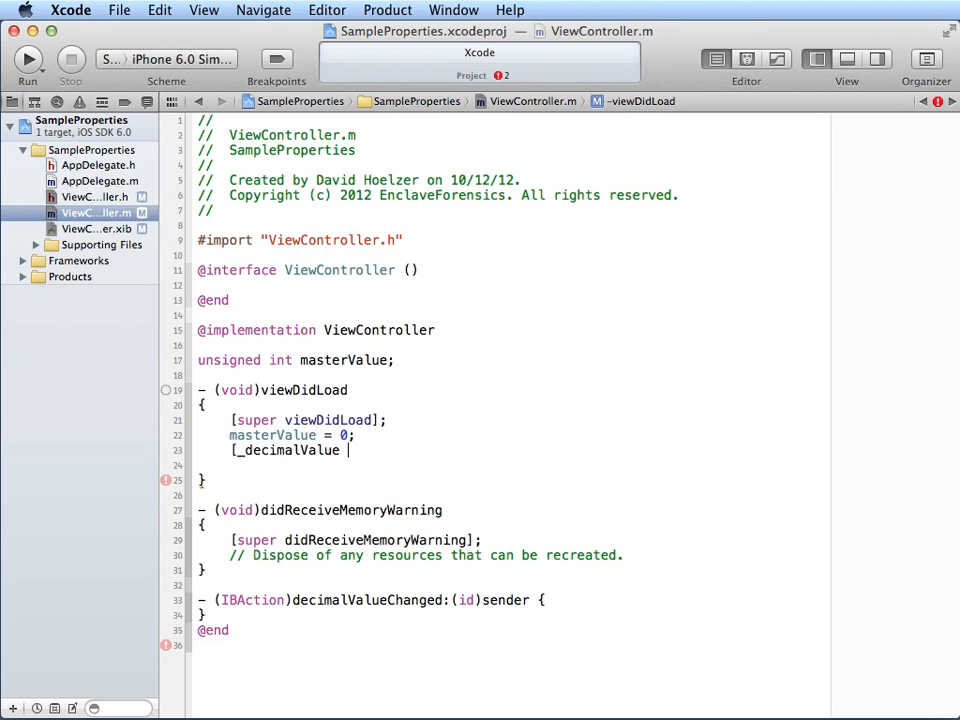
type("setText:")
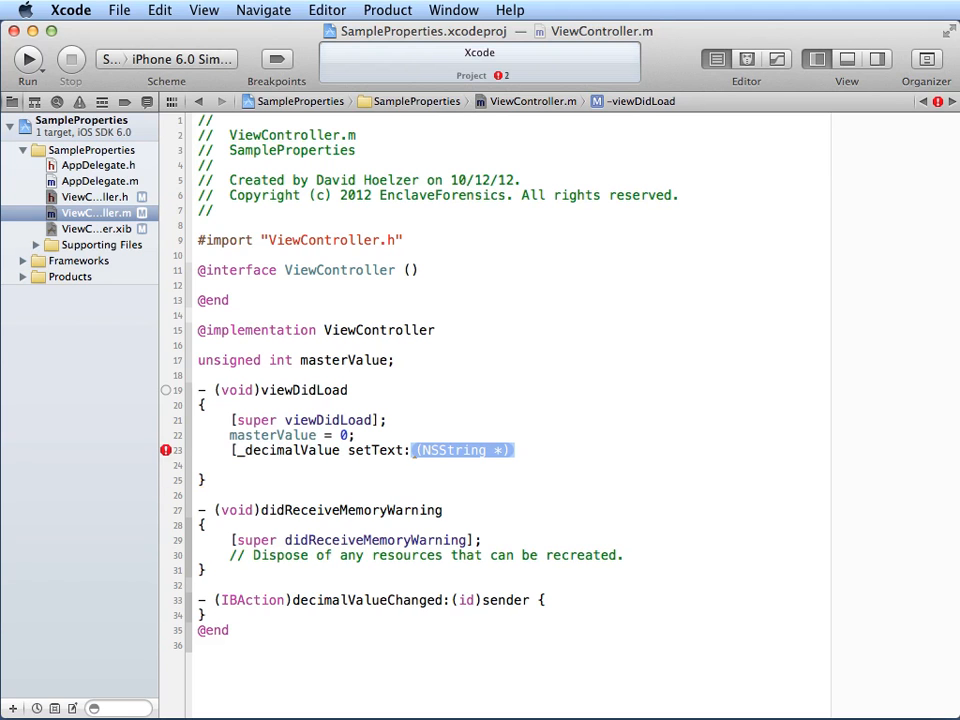
type("[NSString")
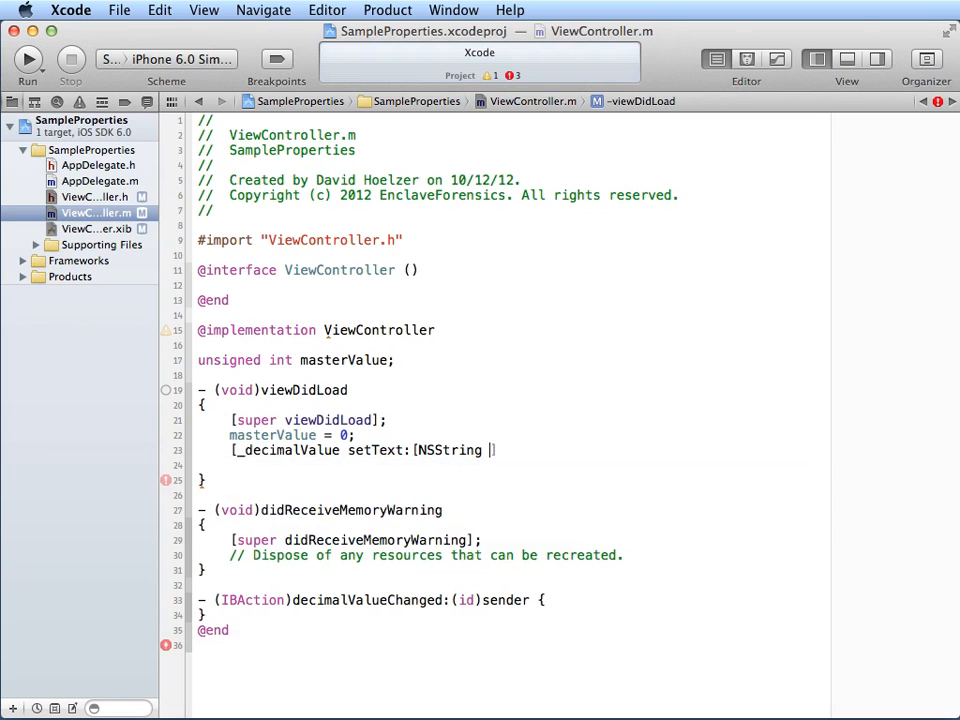
type("stringWithFormat:")
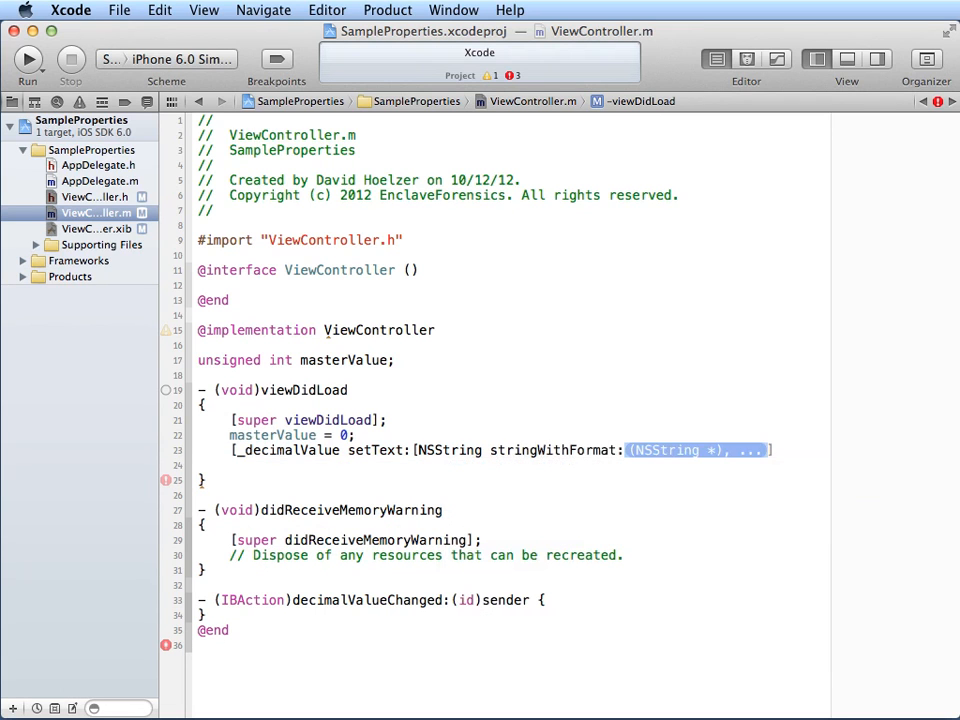
type("@\"%d\",")
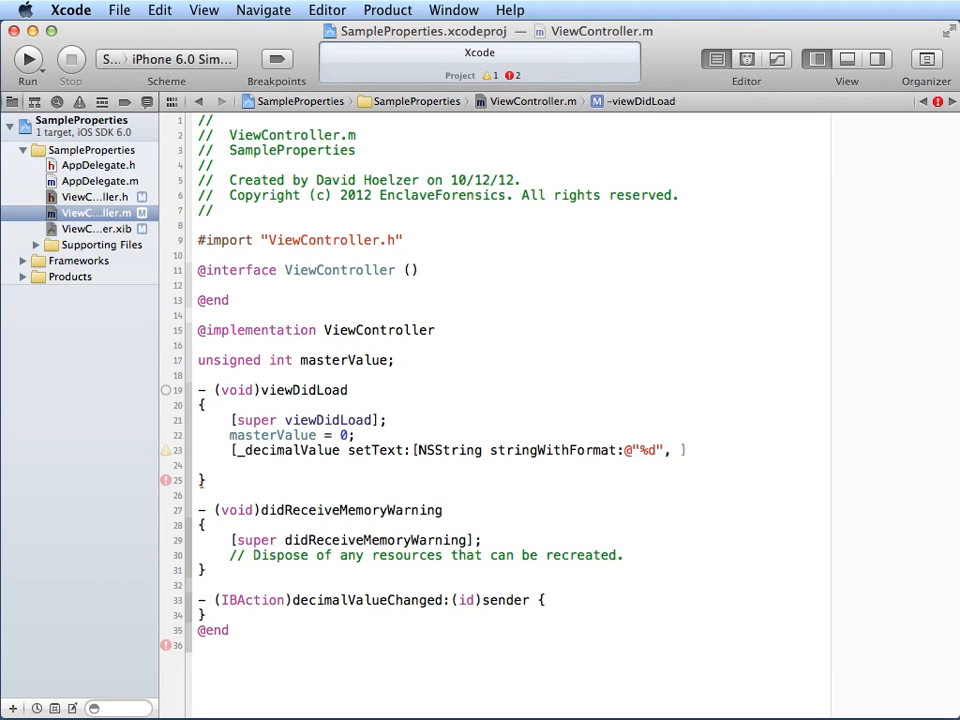
type("masterValue]];")
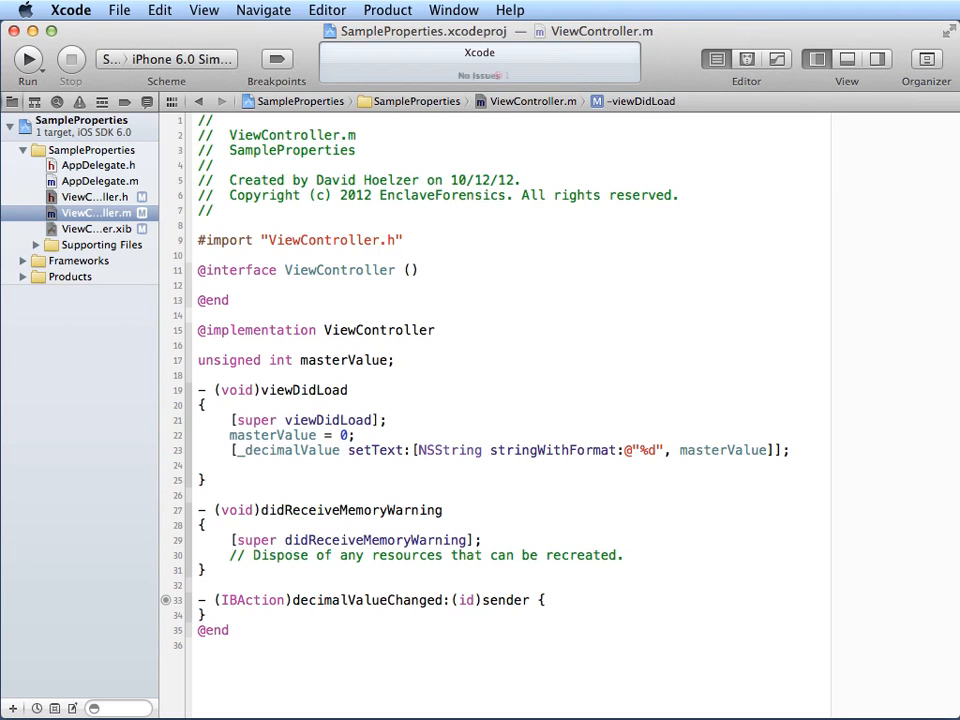
type("100")
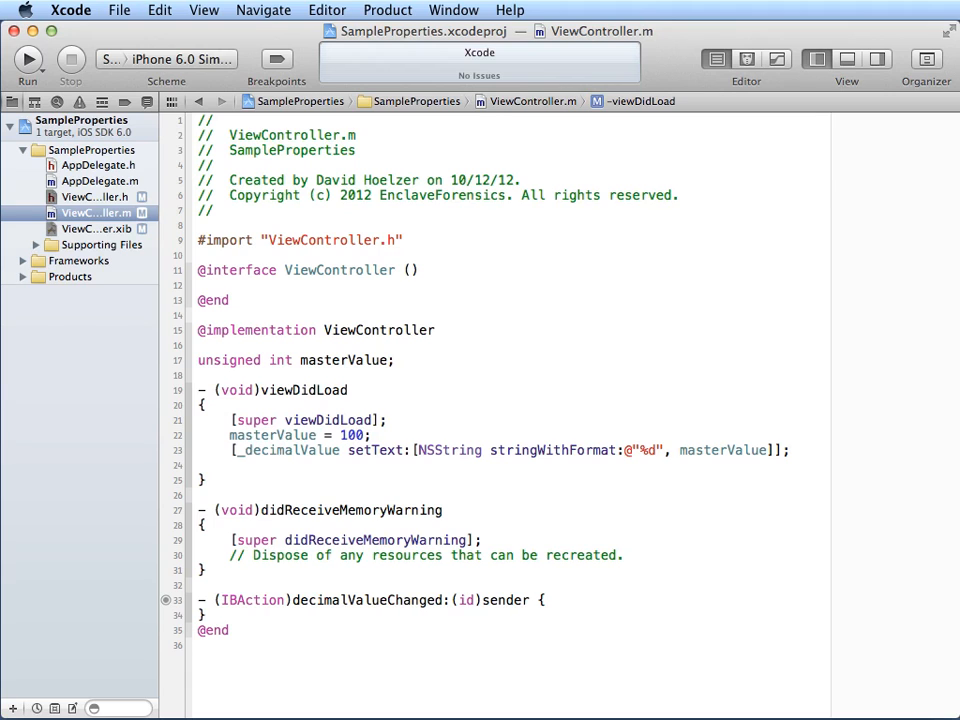
Step: Run SampleProperties so it builds and launches in the iPhone 6.0 Simulator
left_click(28, 58)
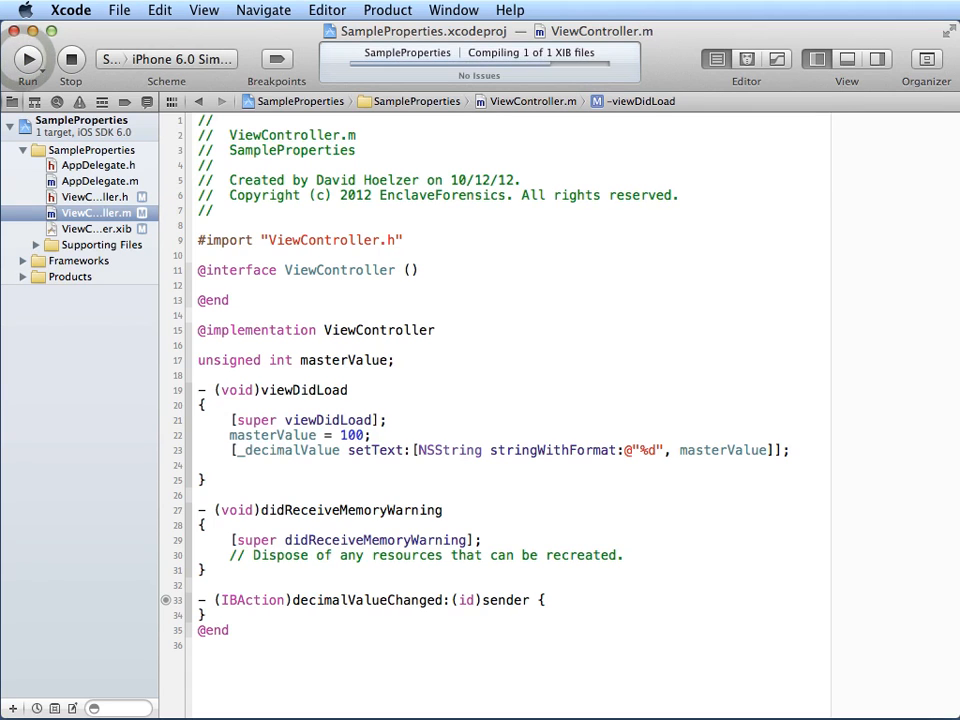
left_click(28, 60)
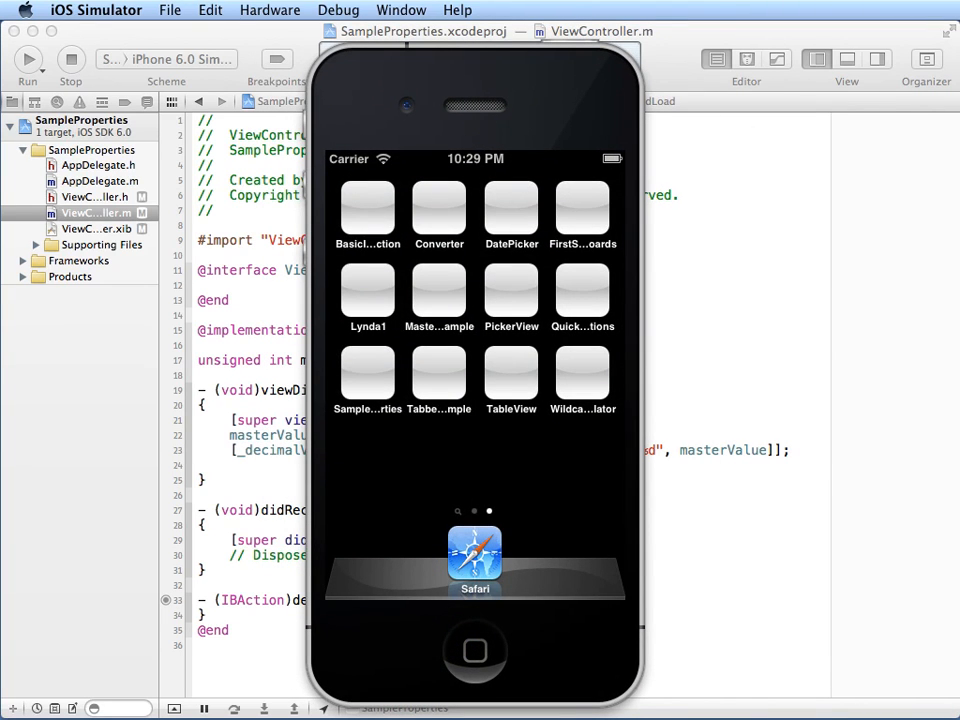
Step: Launch the app showing Decimal Value 100, glance at Xcode, and begin editing the field
left_click(366, 376)
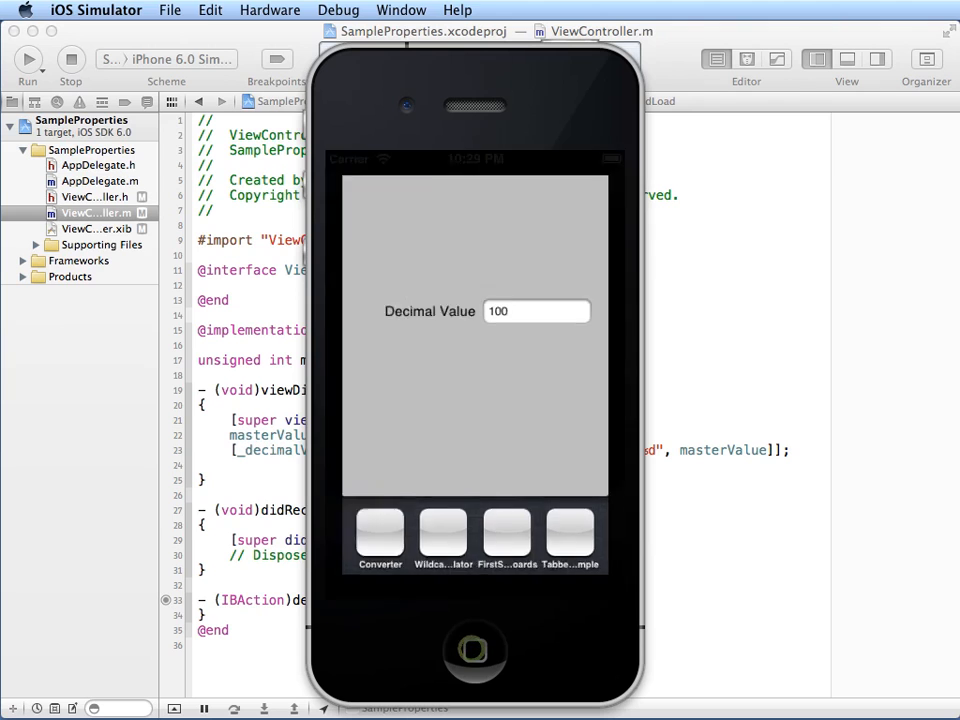
left_click(474, 652)
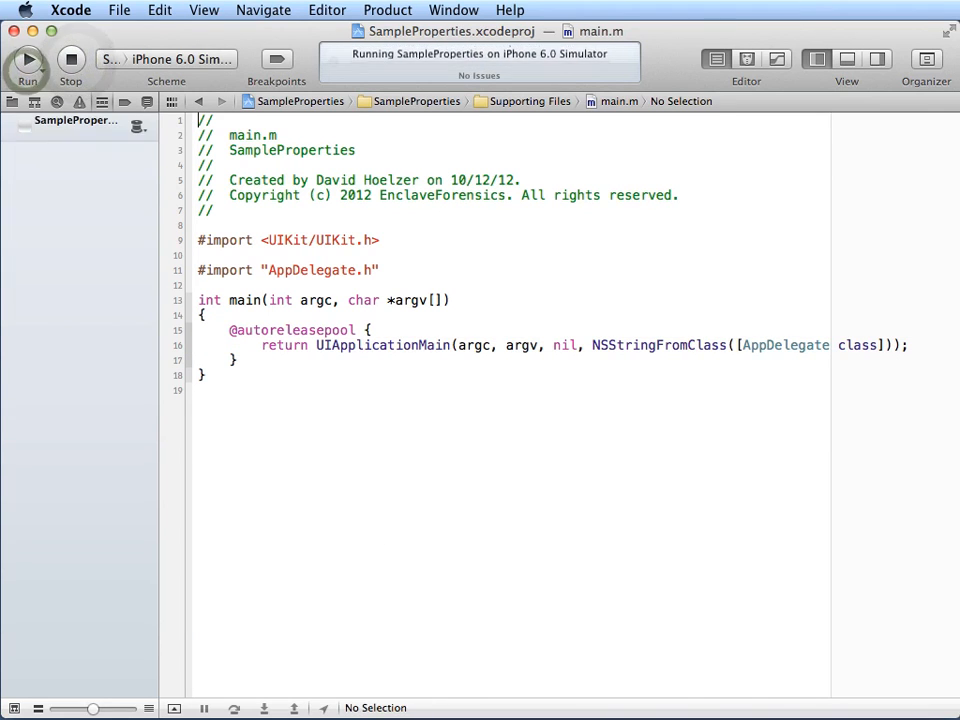
left_click(28, 60)
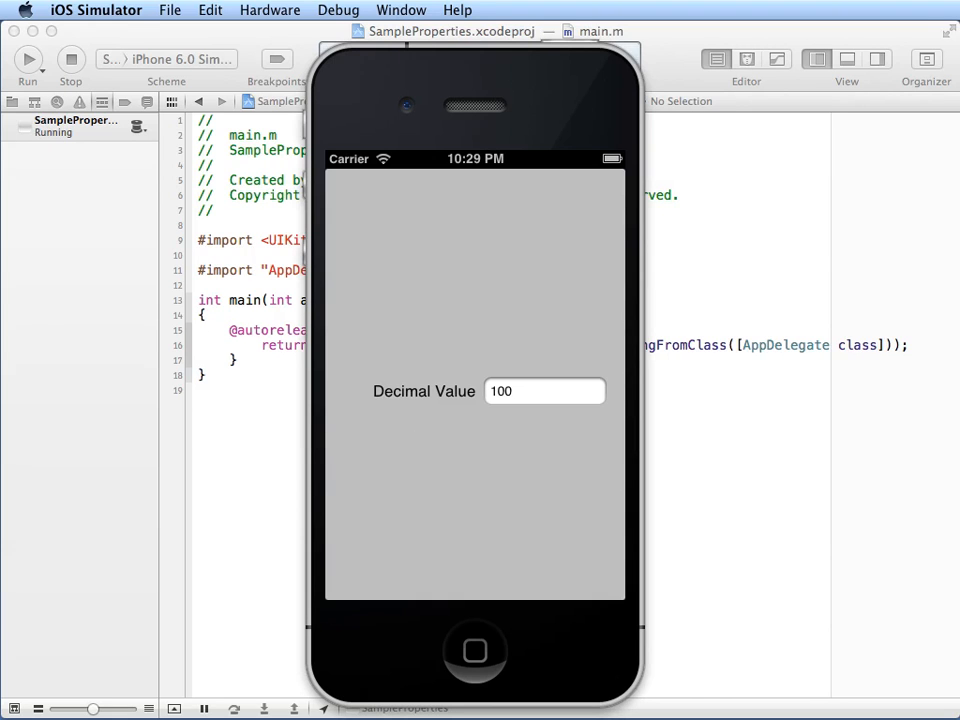
left_click(544, 390)
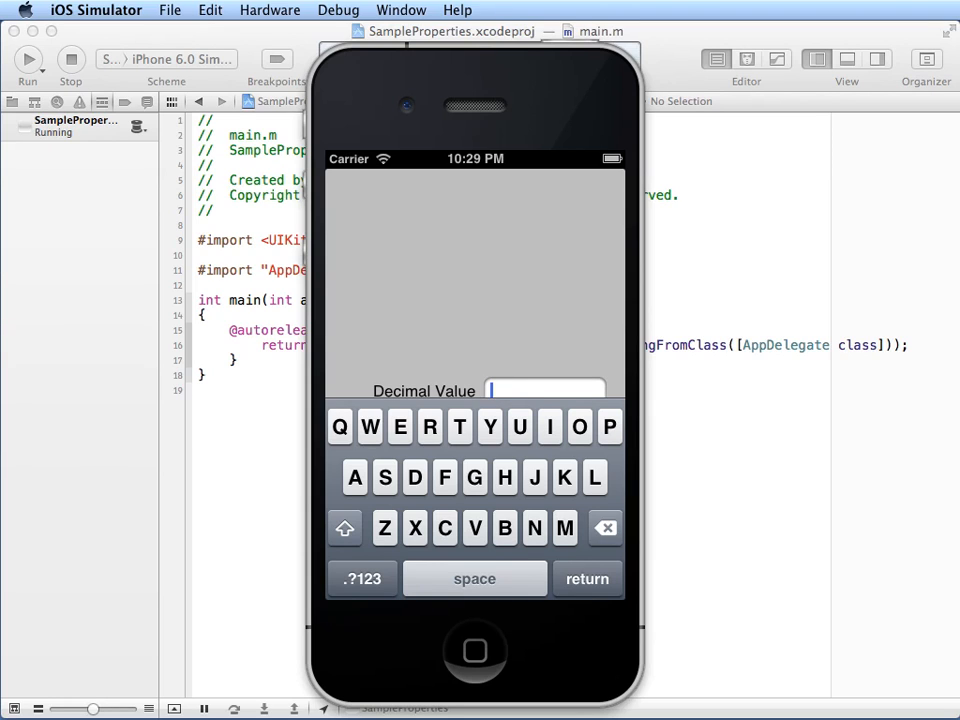
Step: Enter 190 in the Decimal Value field and append a letter, leaving '190h'
type("190")
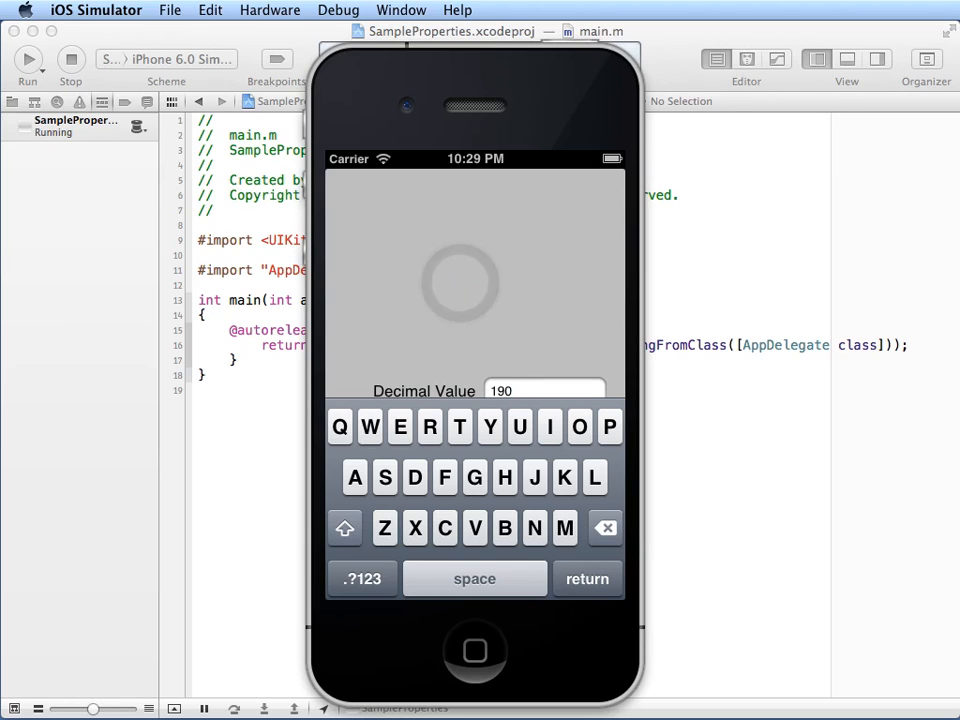
type("adfp")
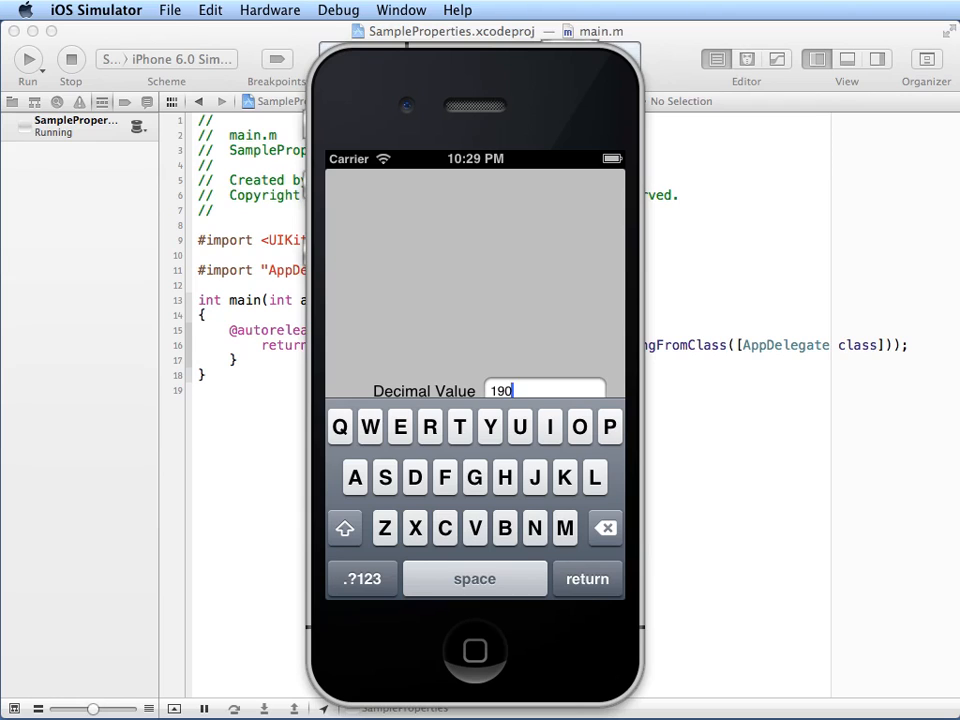
left_click(504, 476)
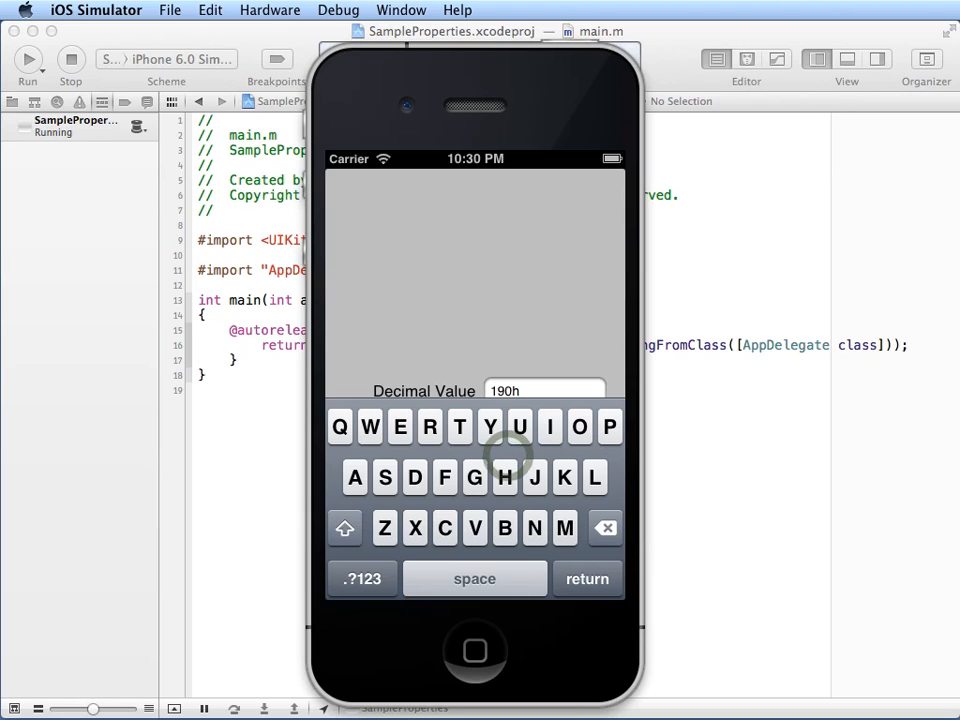
left_click(504, 426)
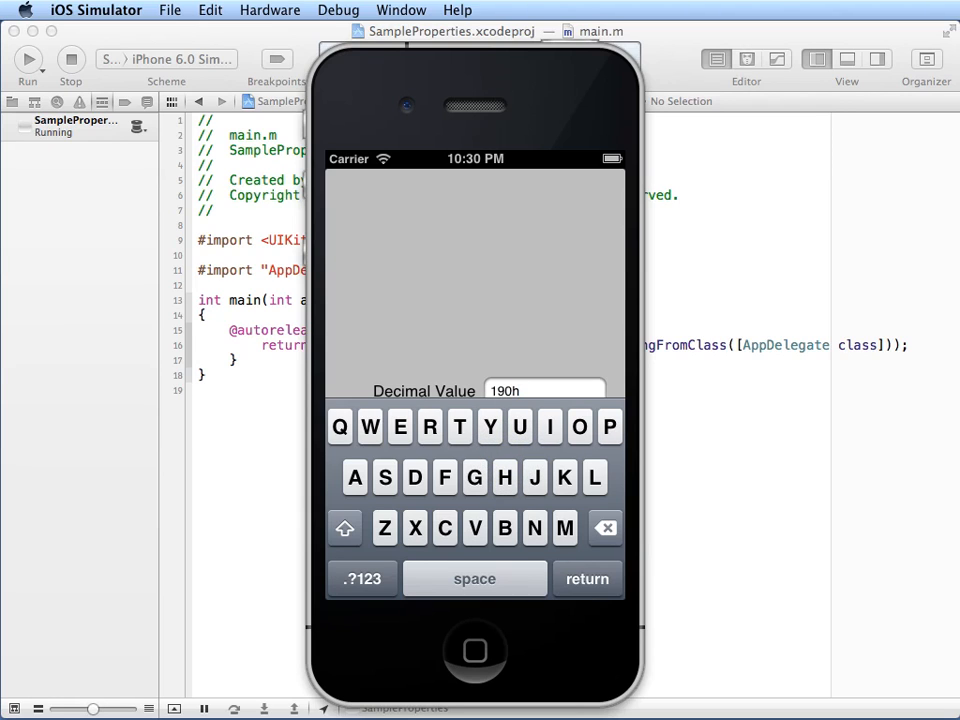